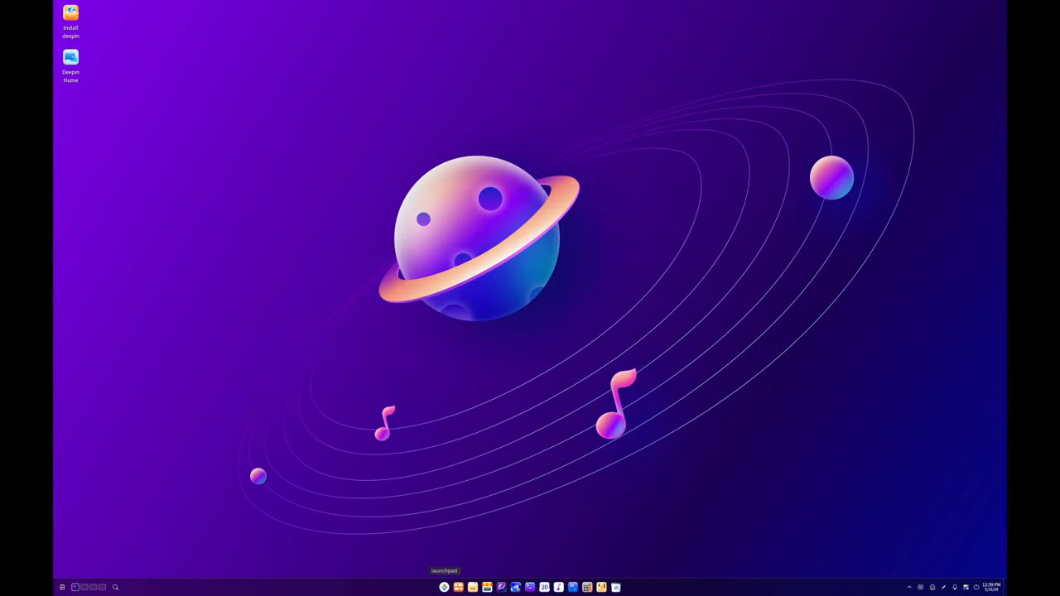
Run uname and uname -r in Terminal, select the kernel output, view About and close Terminal.
left_click(530, 586)
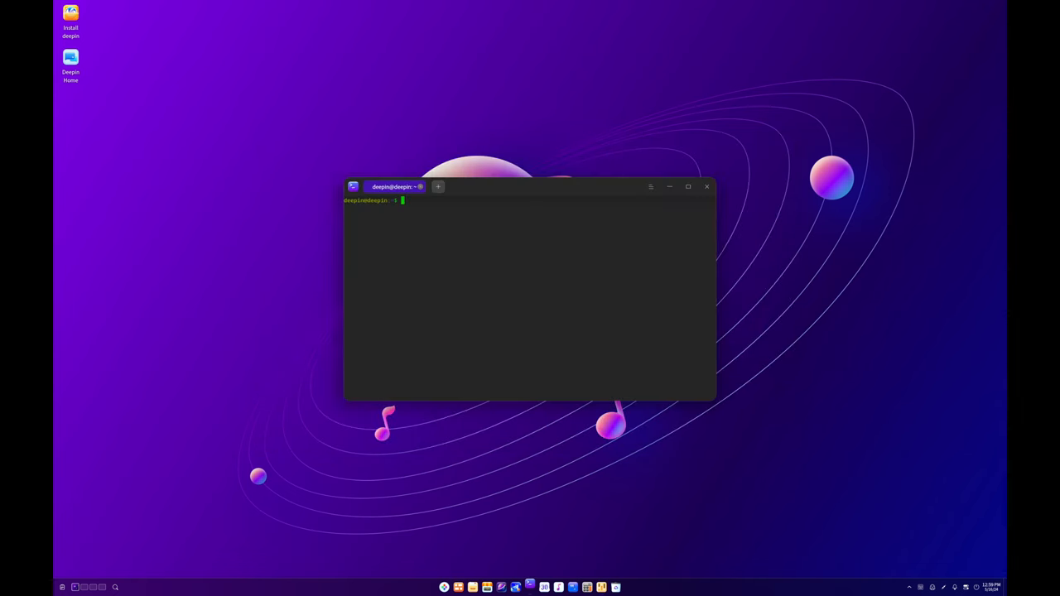
type("uname")
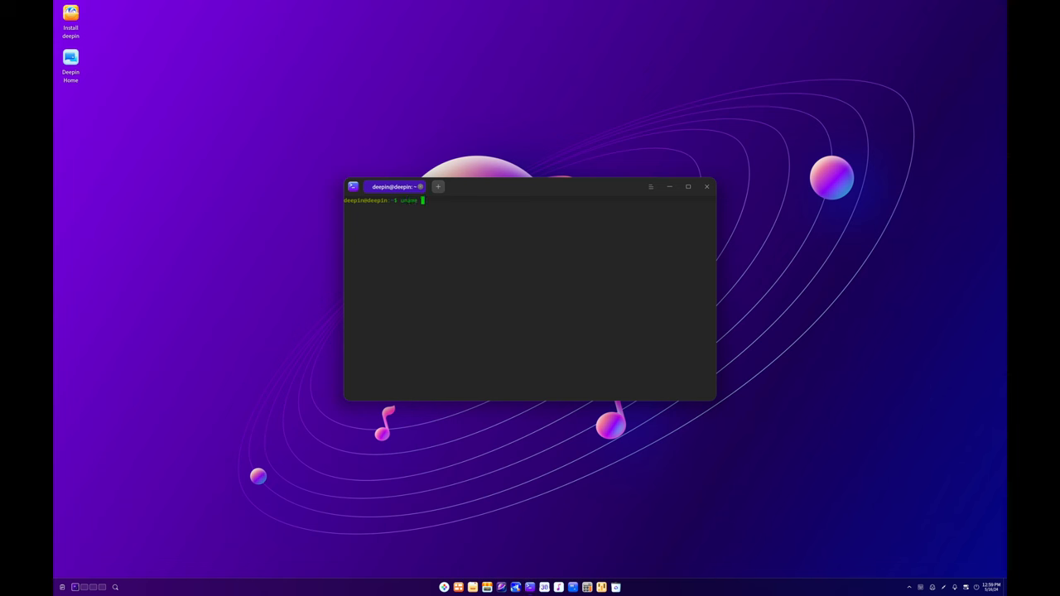
key("Return")
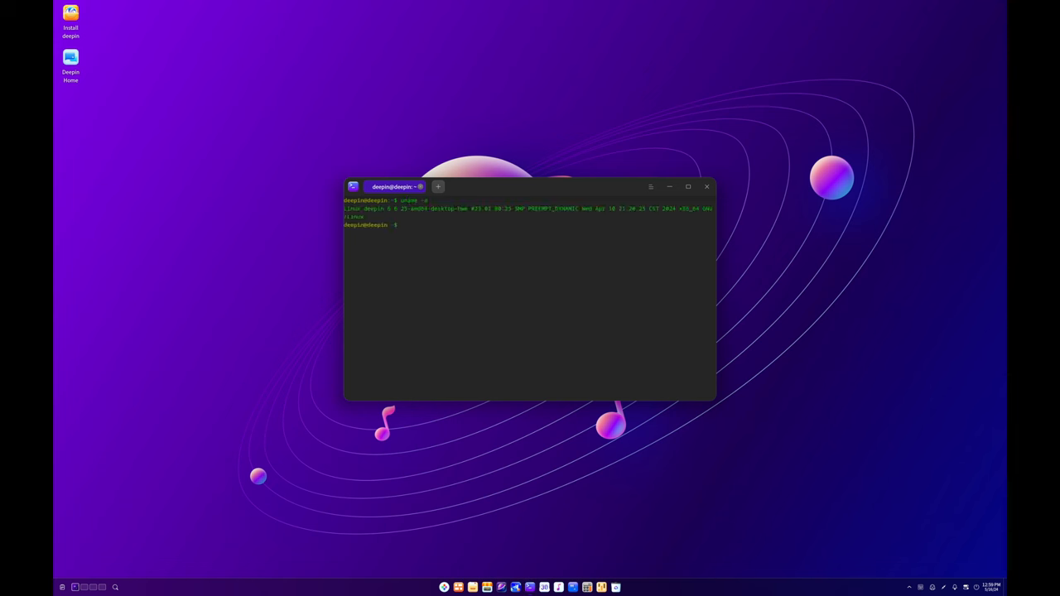
type("uname -r")
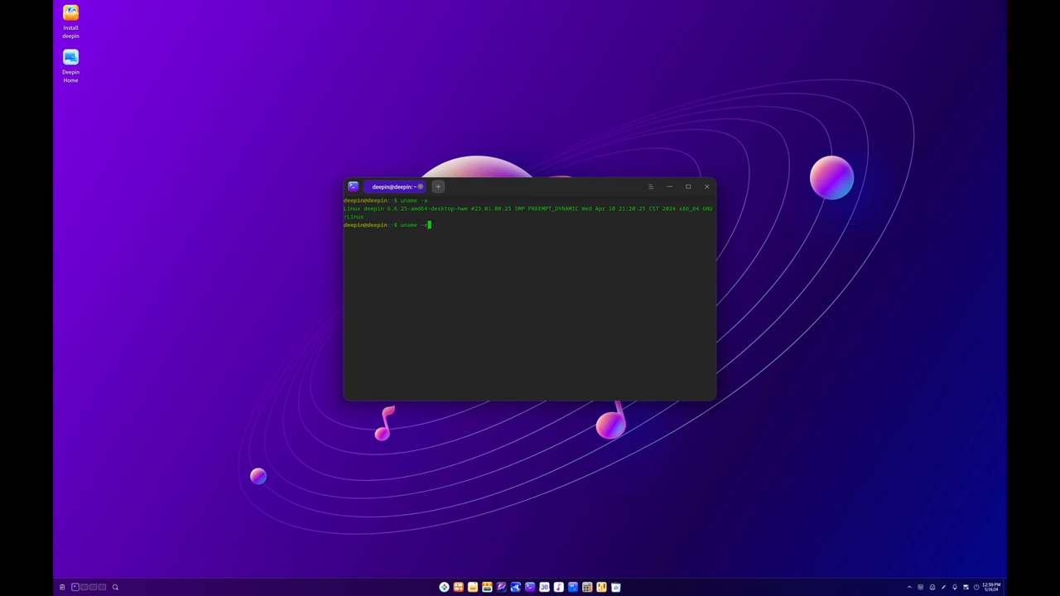
key("Return")
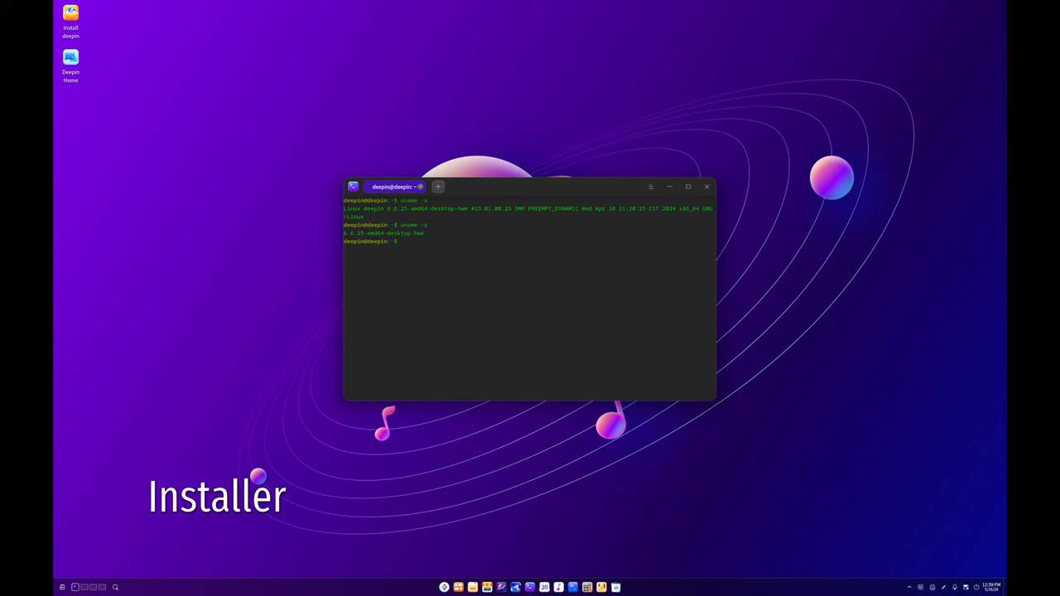
left_click_drag(344, 226, 712, 232)
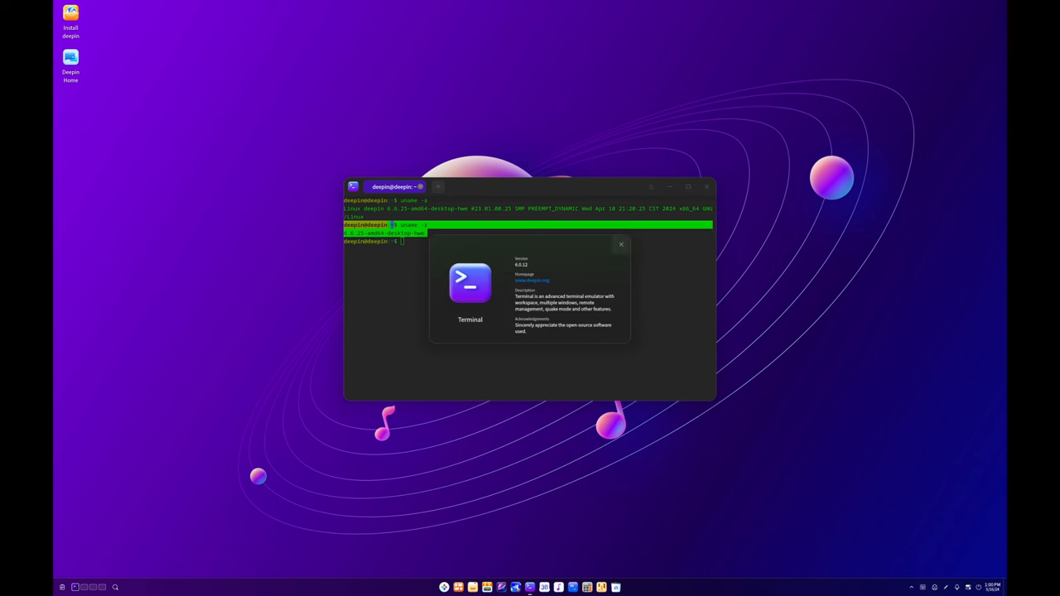
left_click(619, 245)
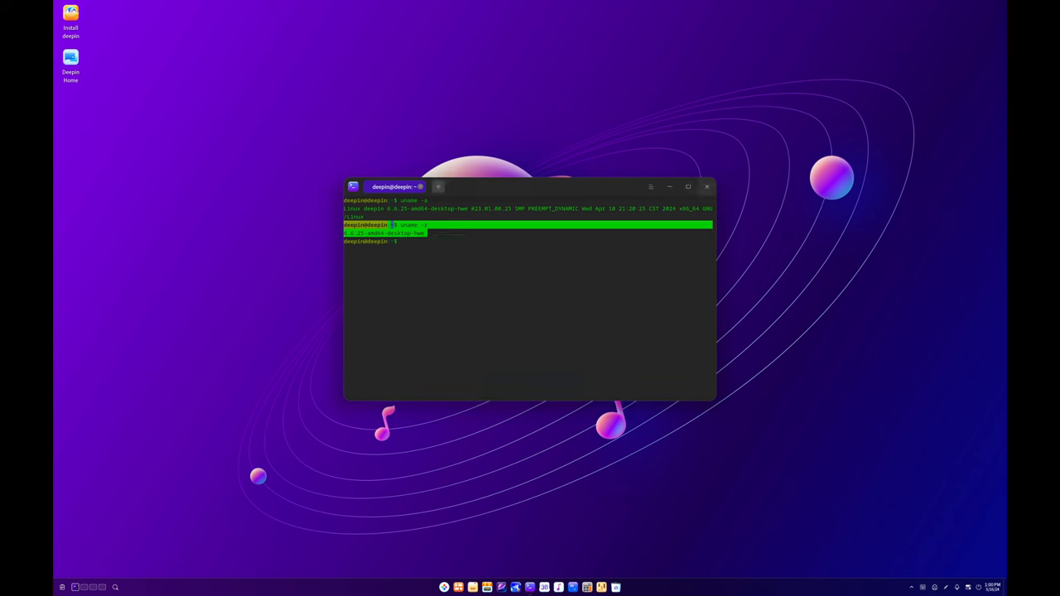
left_click(708, 186)
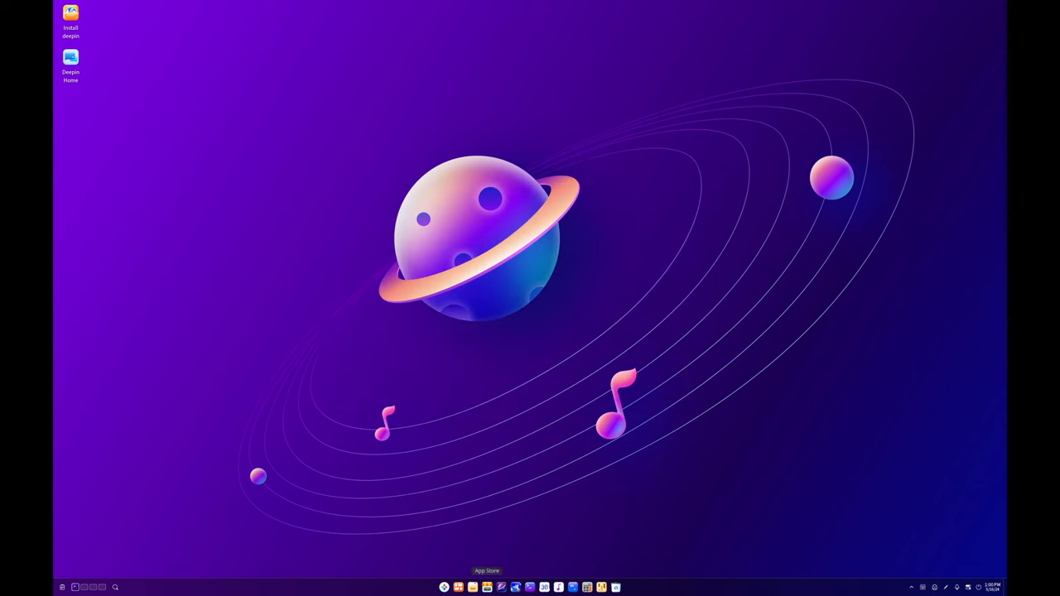
Browse the App Store listings, visit the open-source community page, then close the store.
left_click(487, 587)
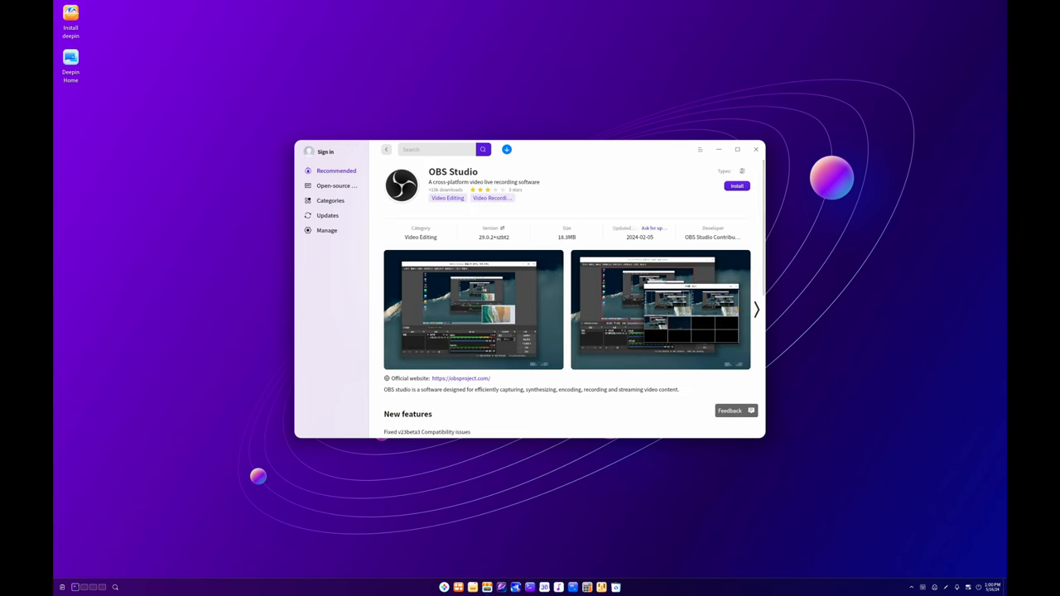
scroll("down", 3)
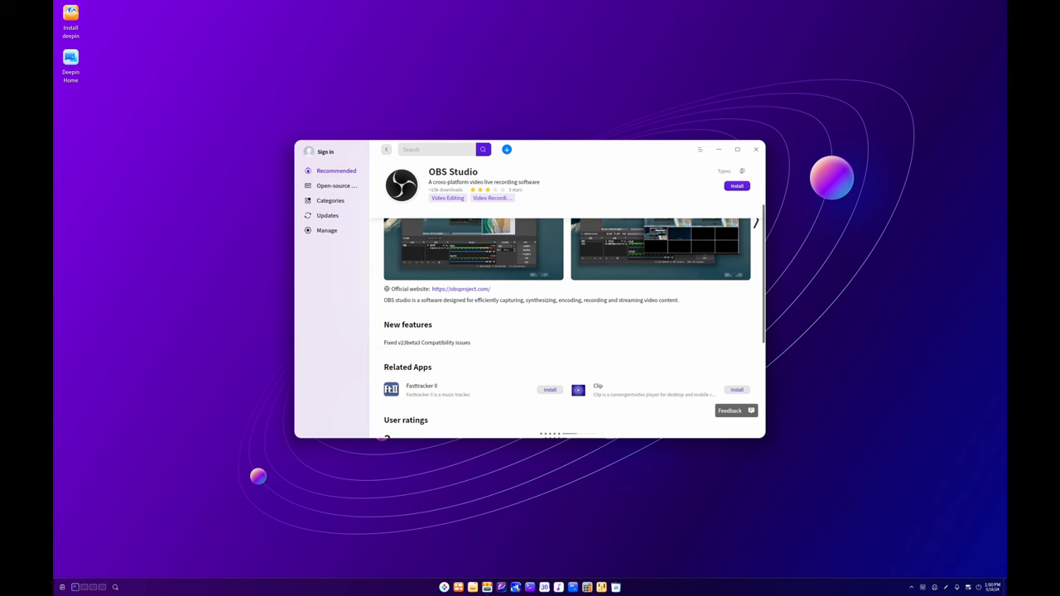
scroll("down", 3)
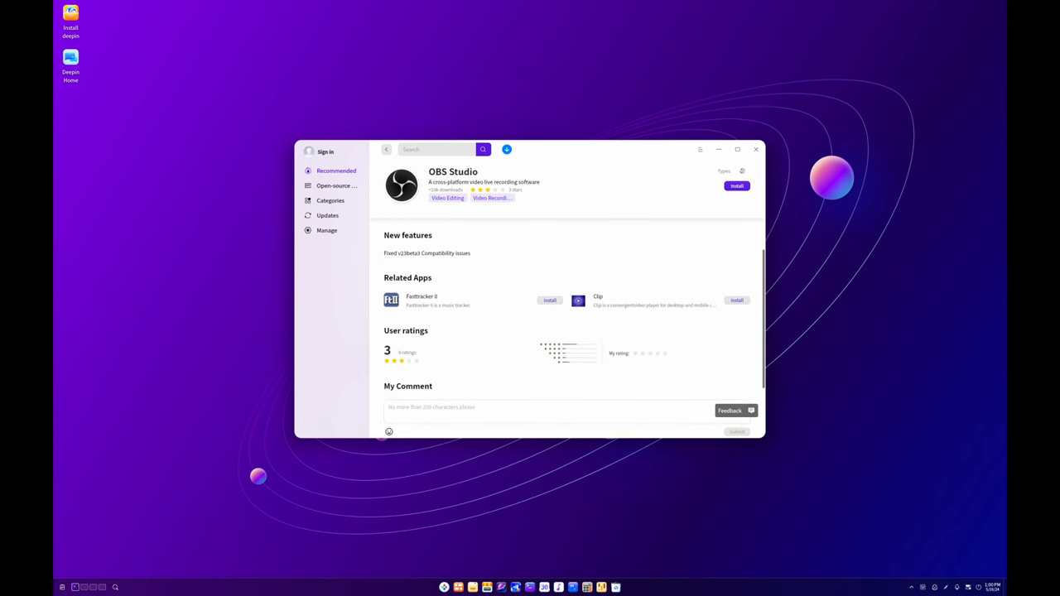
scroll("down", 3)
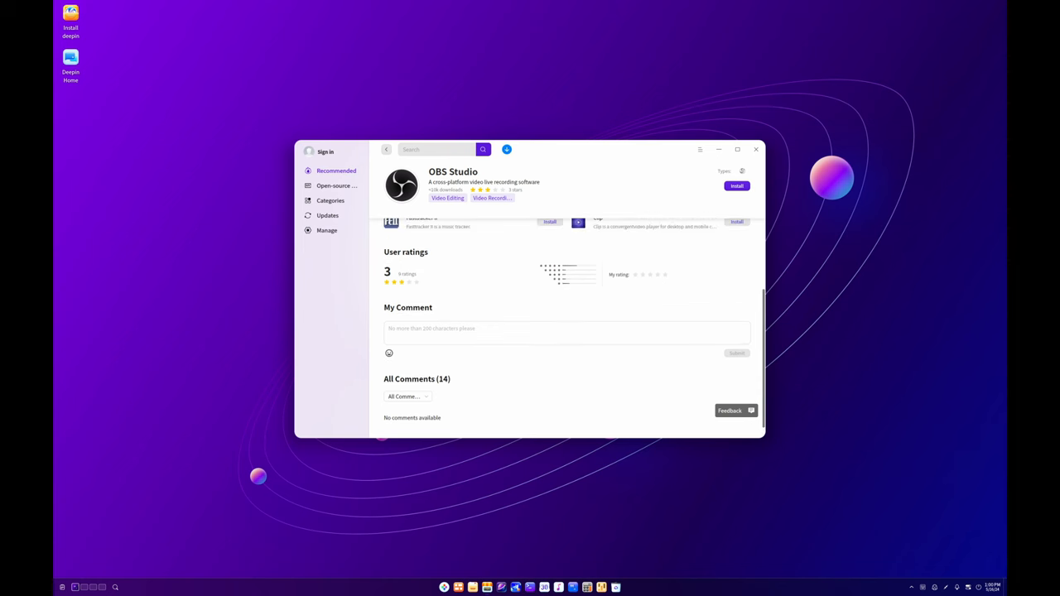
left_click(331, 200)
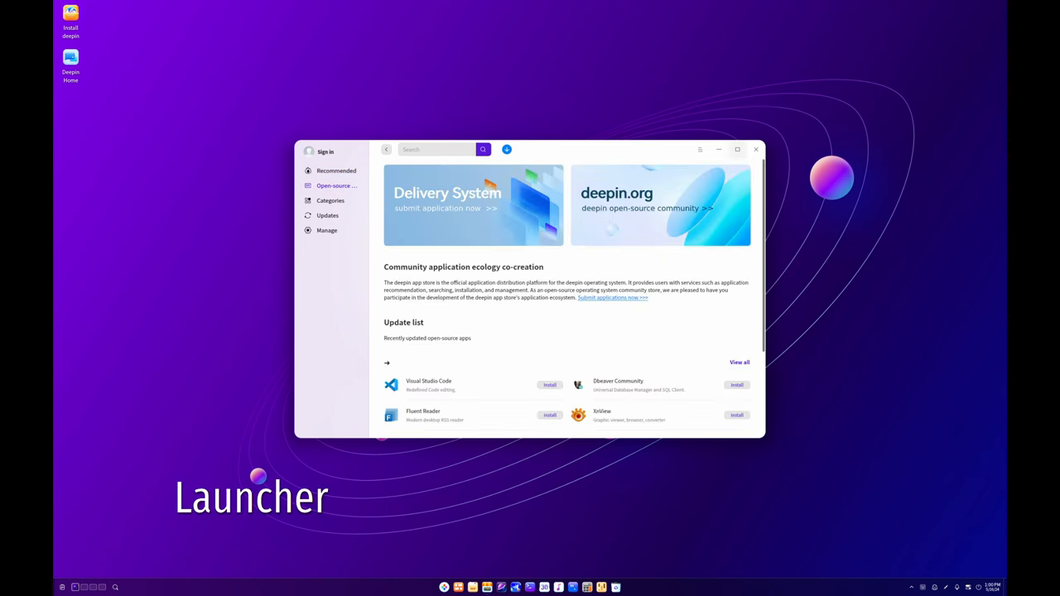
left_click(755, 149)
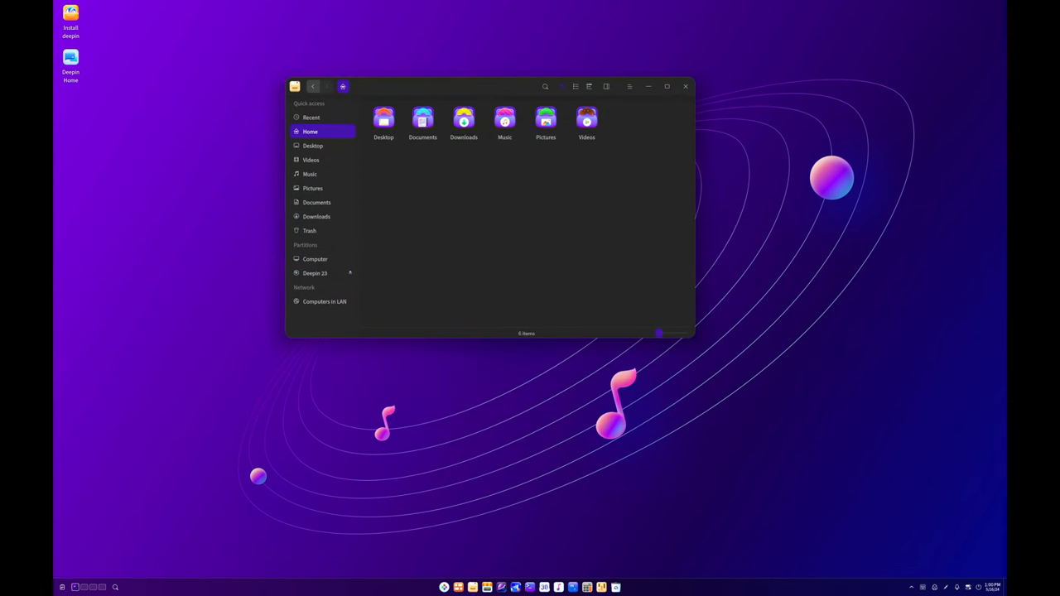
View File Manager's About details from its main menu, then close the File Manager window.
left_click(630, 86)
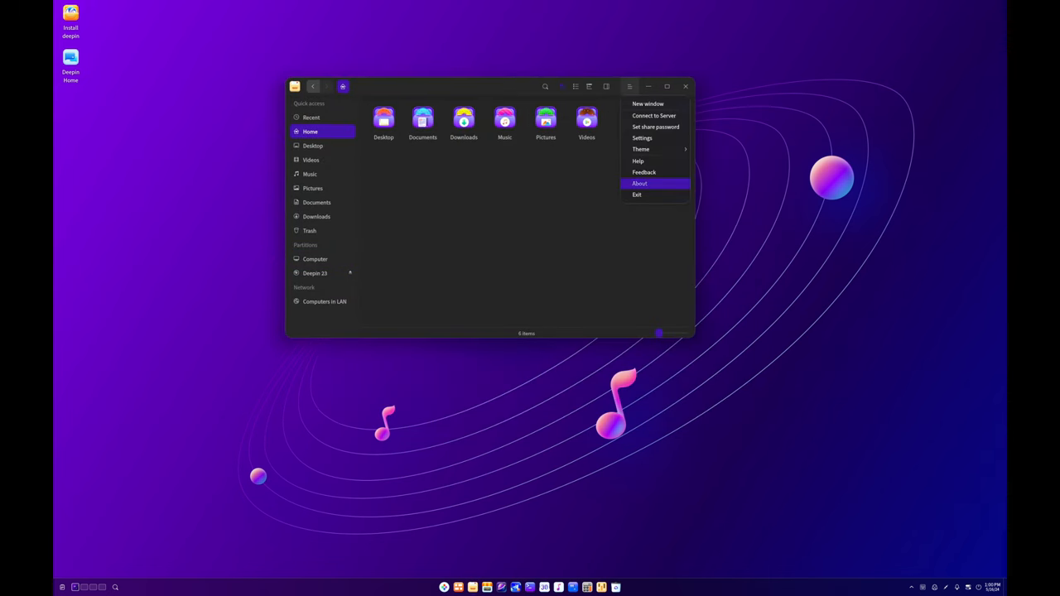
left_click(639, 182)
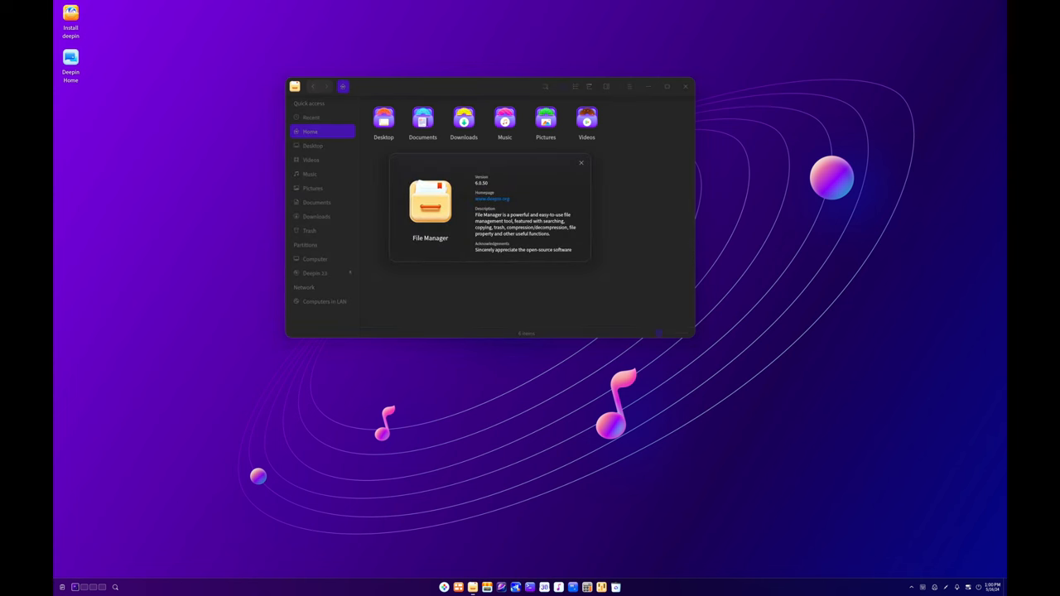
left_click(579, 162)
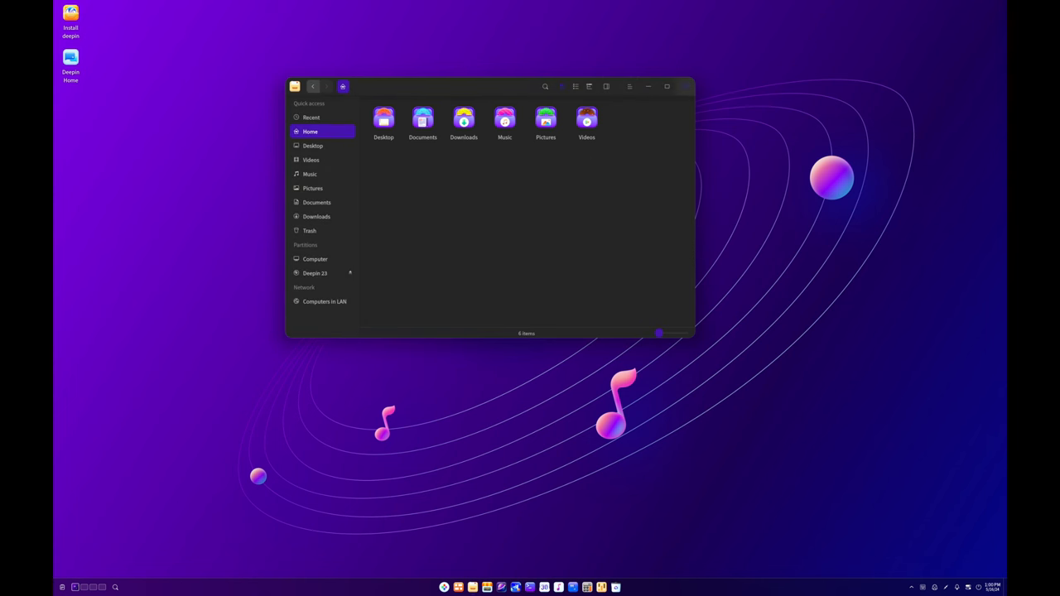
left_click(666, 86)
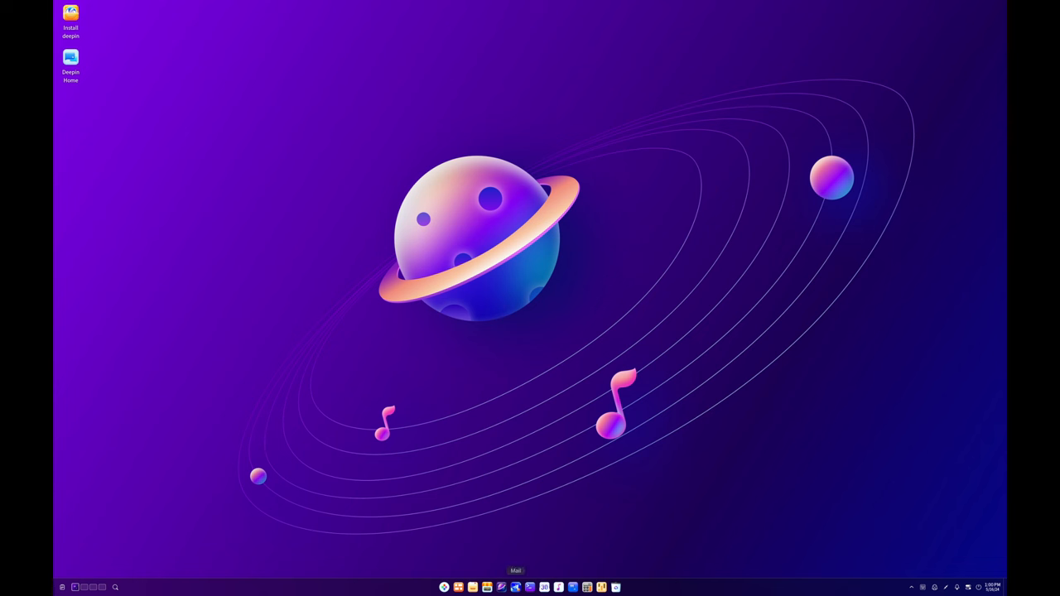
mouse_move(444, 587)
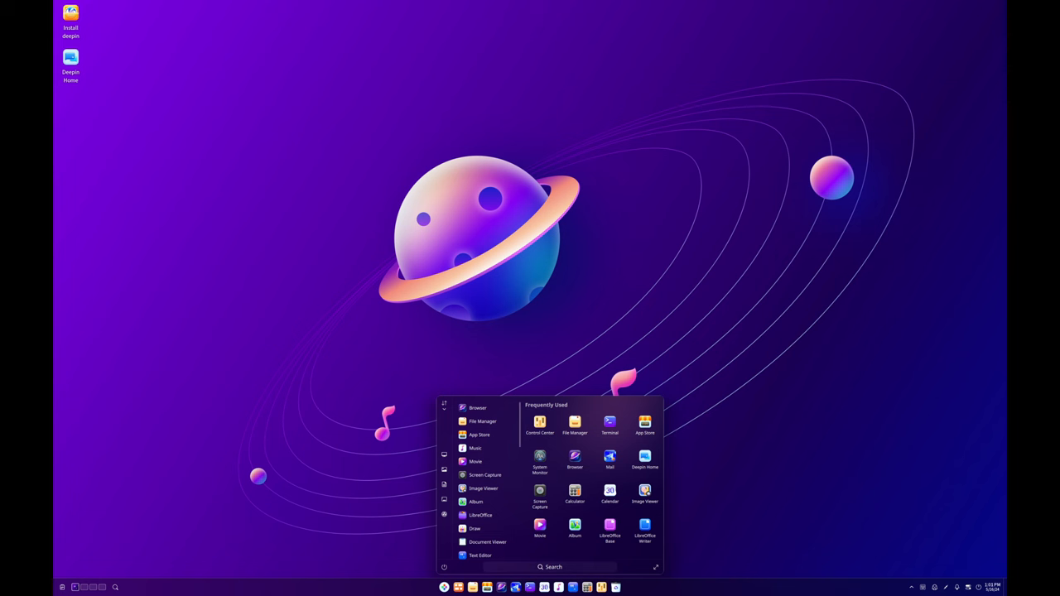
Launch System Monitor from the launcher's Frequently Used grid.
left_click(553, 566)
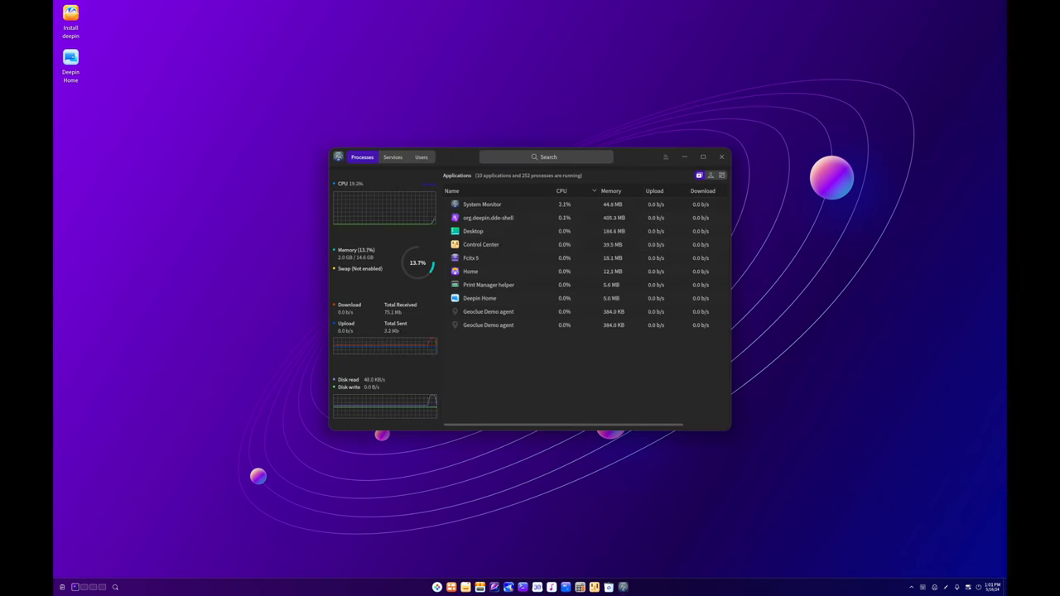
left_click(666, 155)
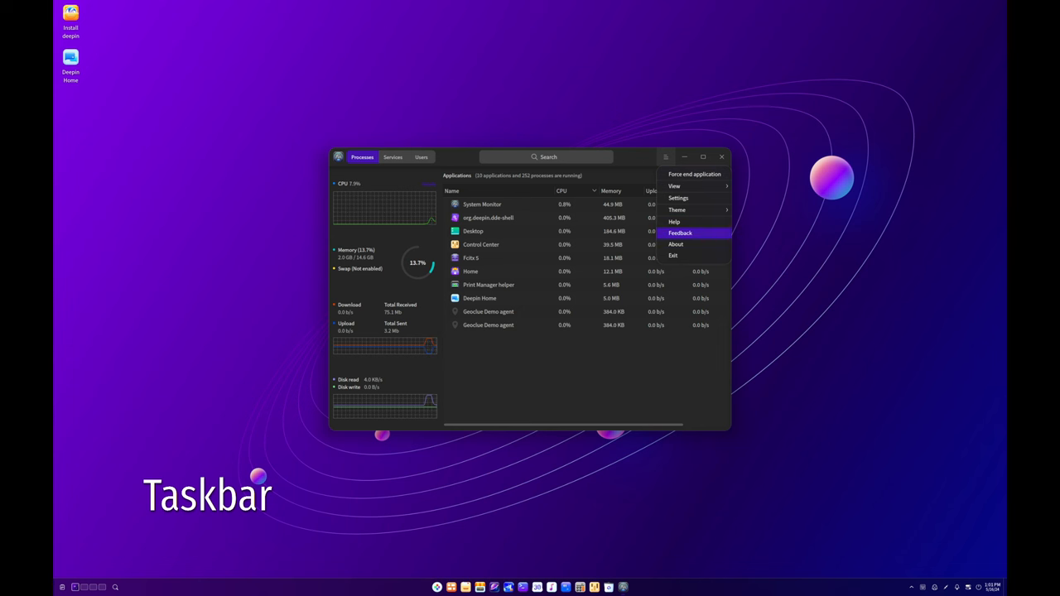
left_click(676, 245)
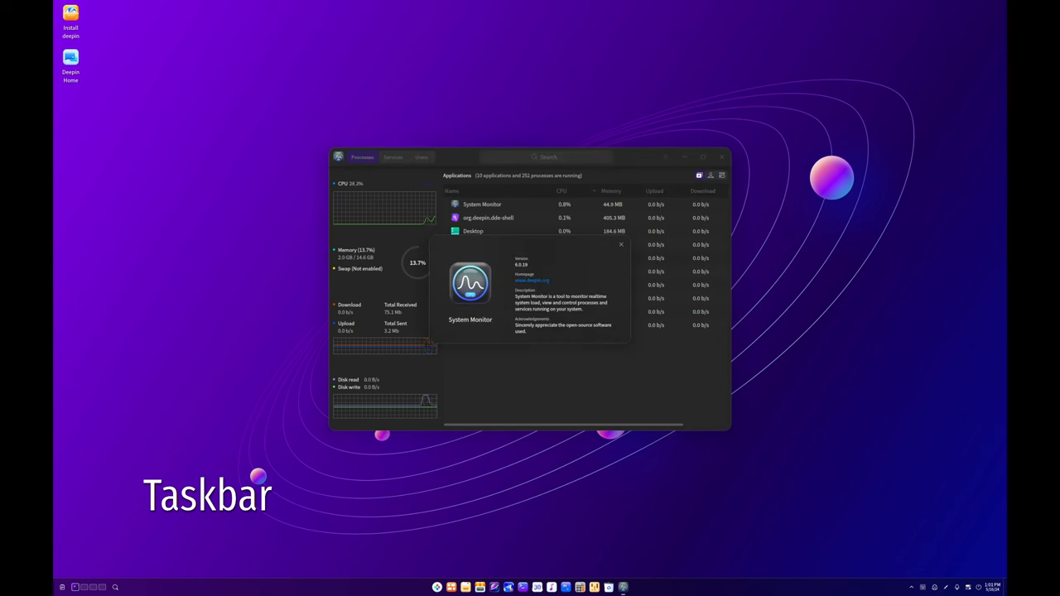
left_click(619, 245)
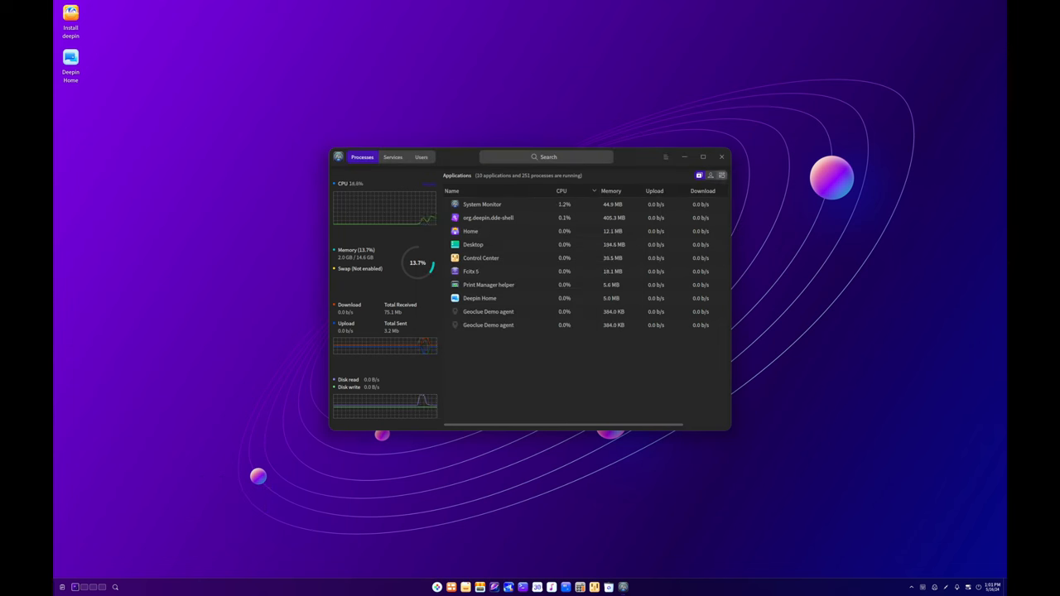
left_click(722, 155)
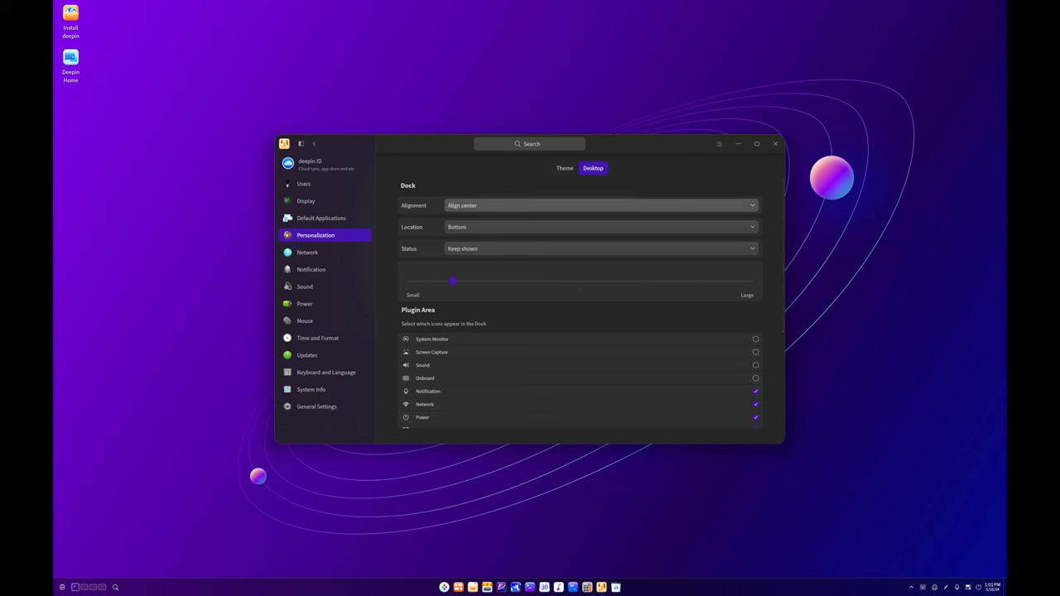
In Personalization's Theme page apply the glowing circles theme, keep Appearance on Auto, show icon themes.
left_click(565, 169)
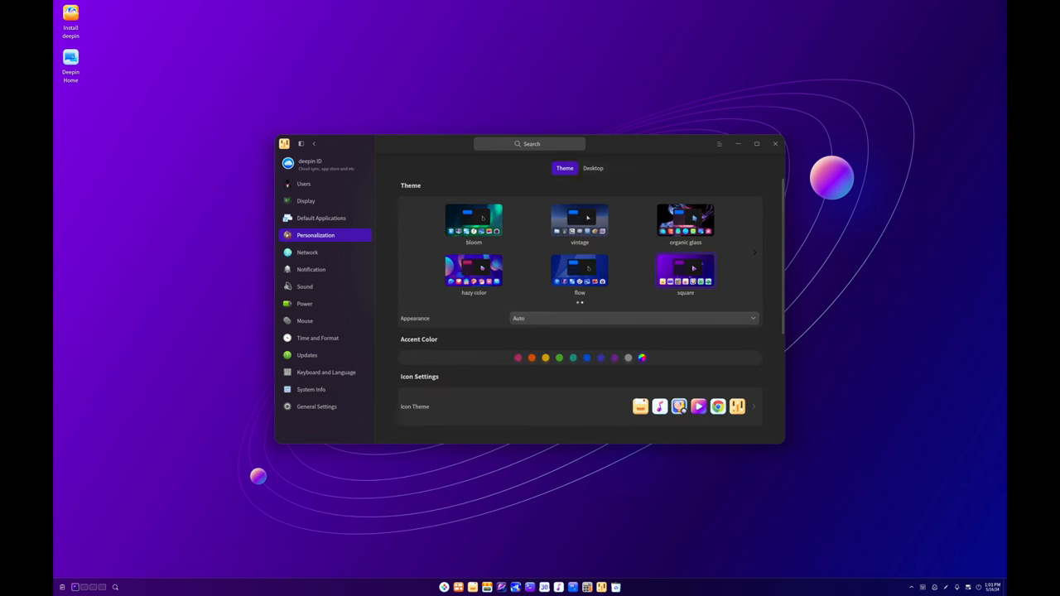
left_click(686, 272)
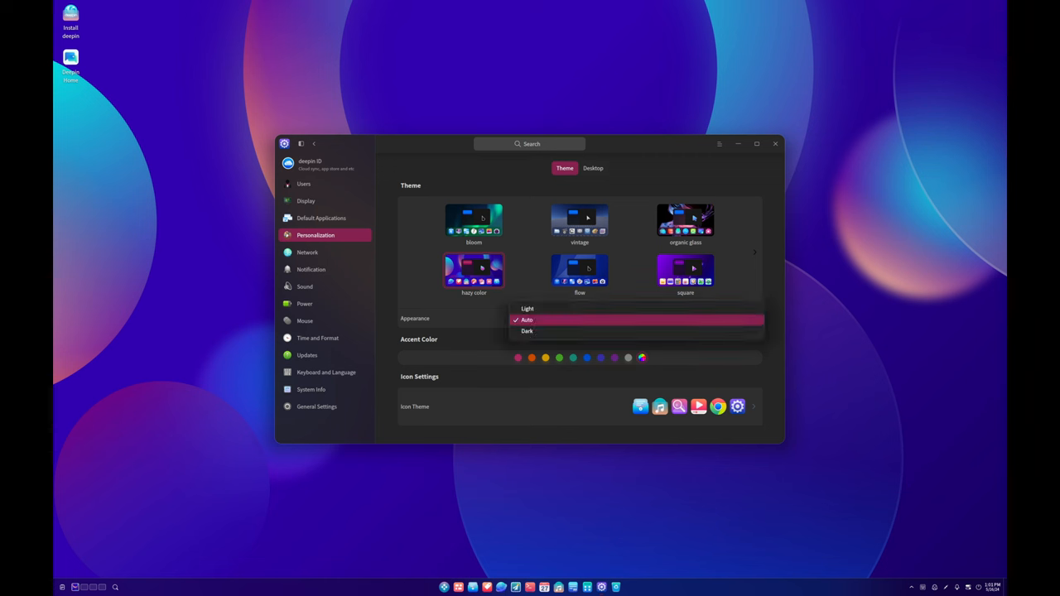
mouse_move(527, 331)
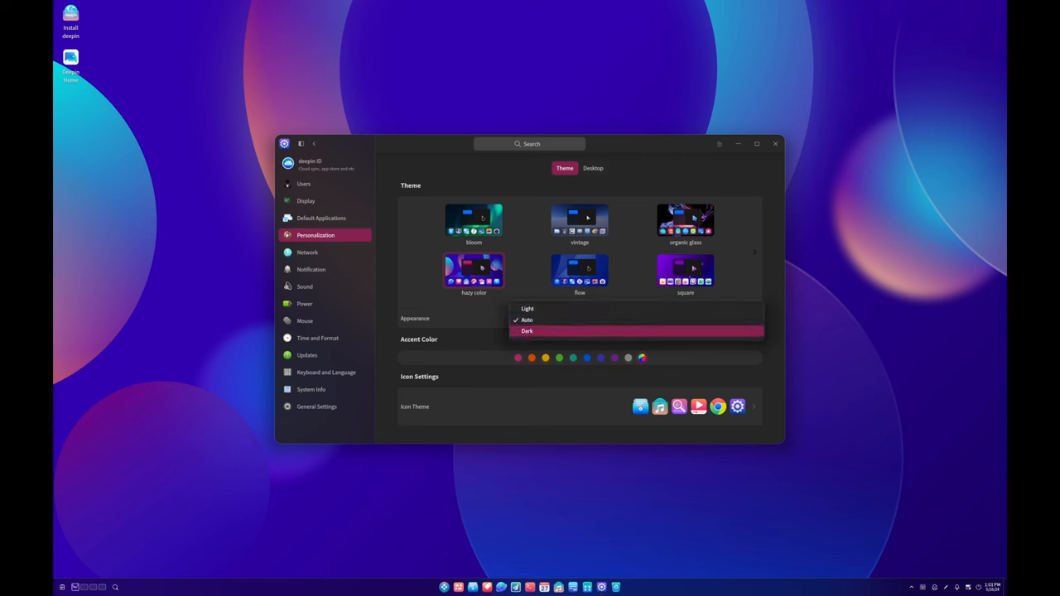
left_click(527, 319)
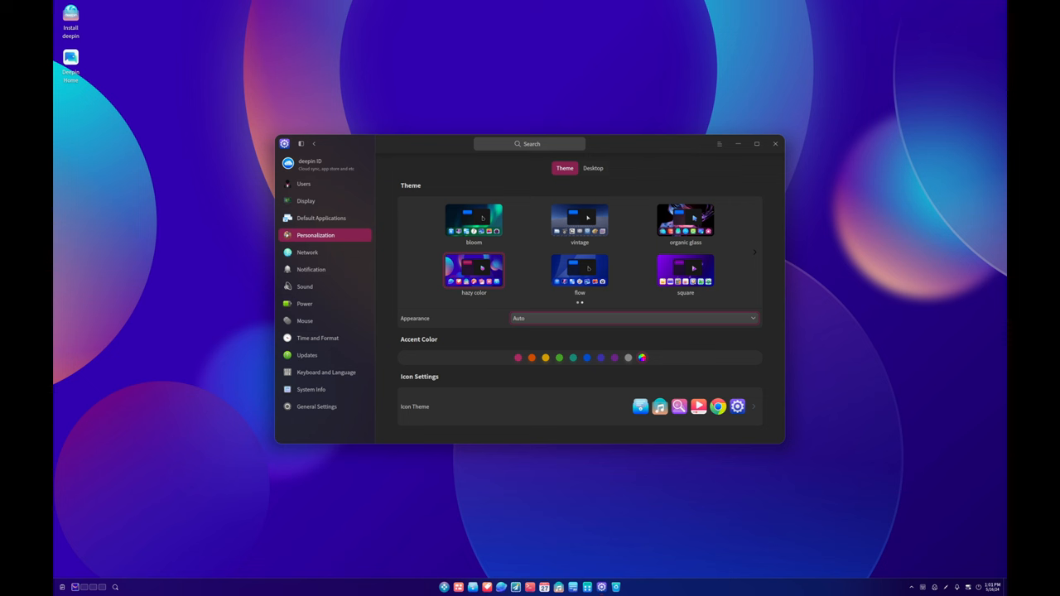
left_click(573, 358)
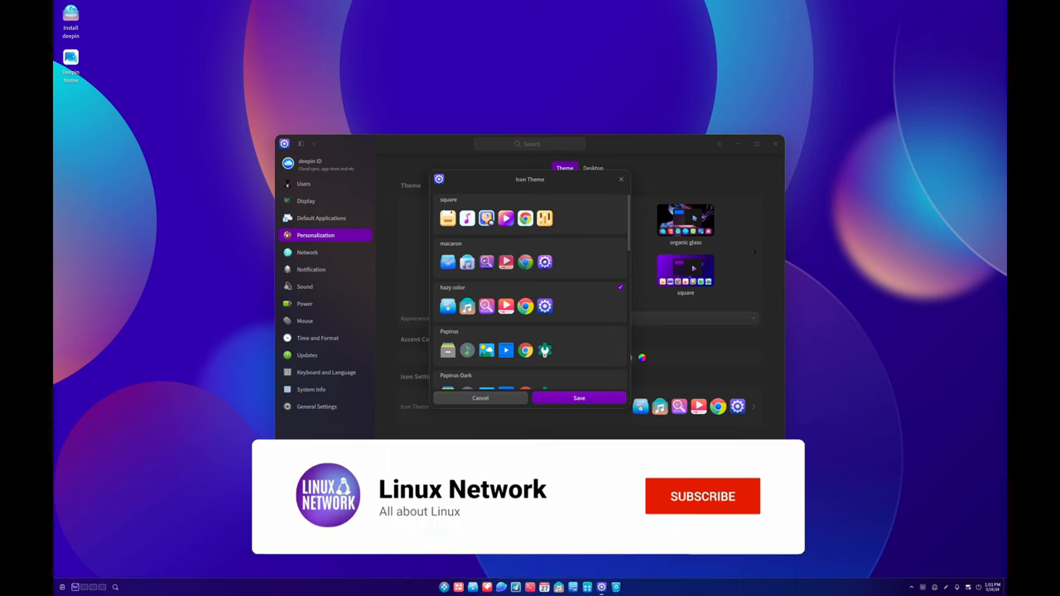
Choose and save a different icon set, then view and dismiss Control Center's About details.
left_click(703, 497)
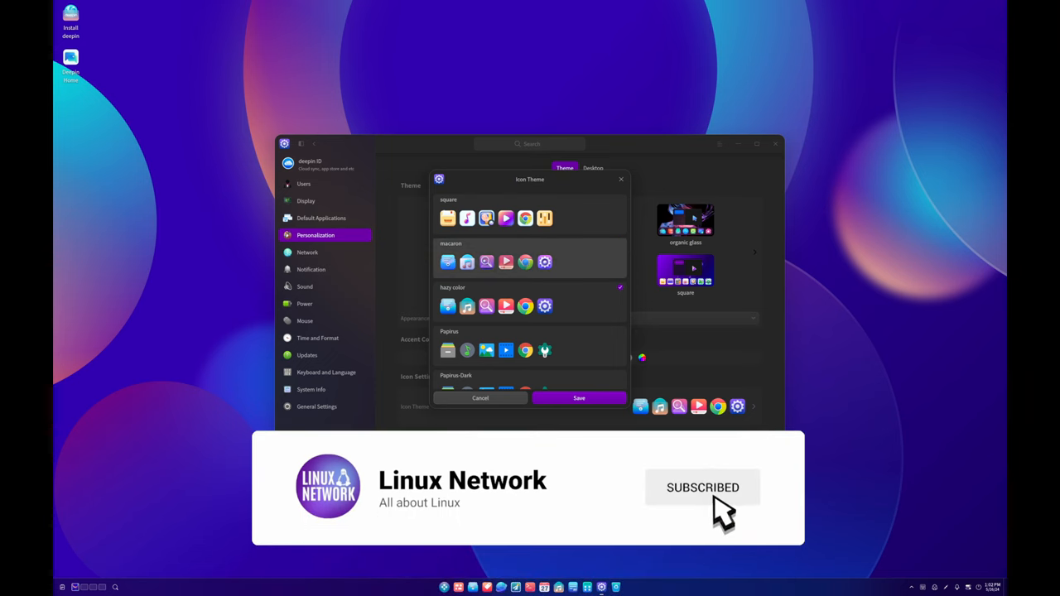
left_click(530, 261)
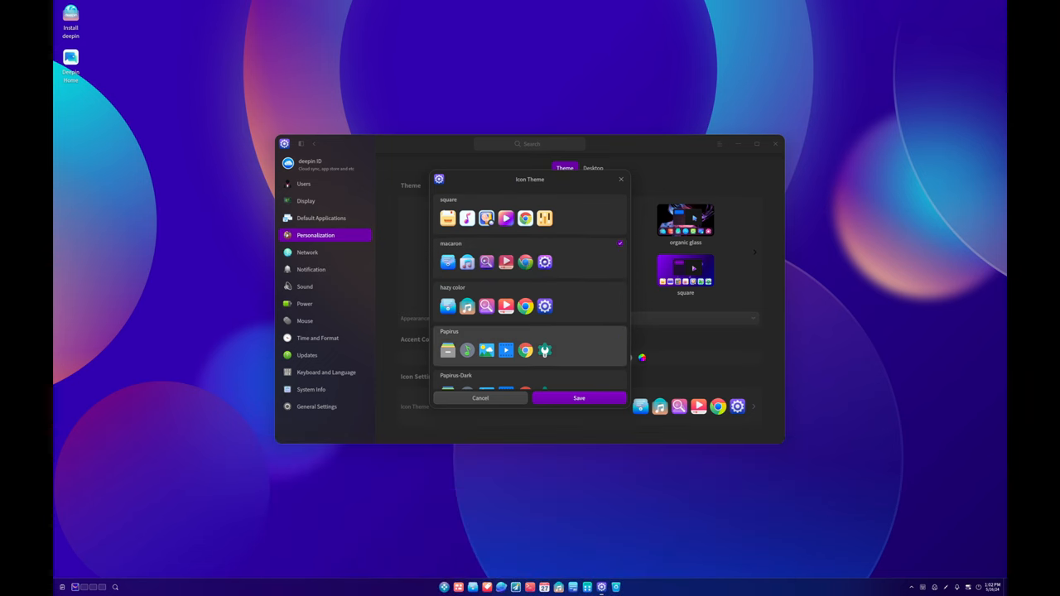
left_click(530, 305)
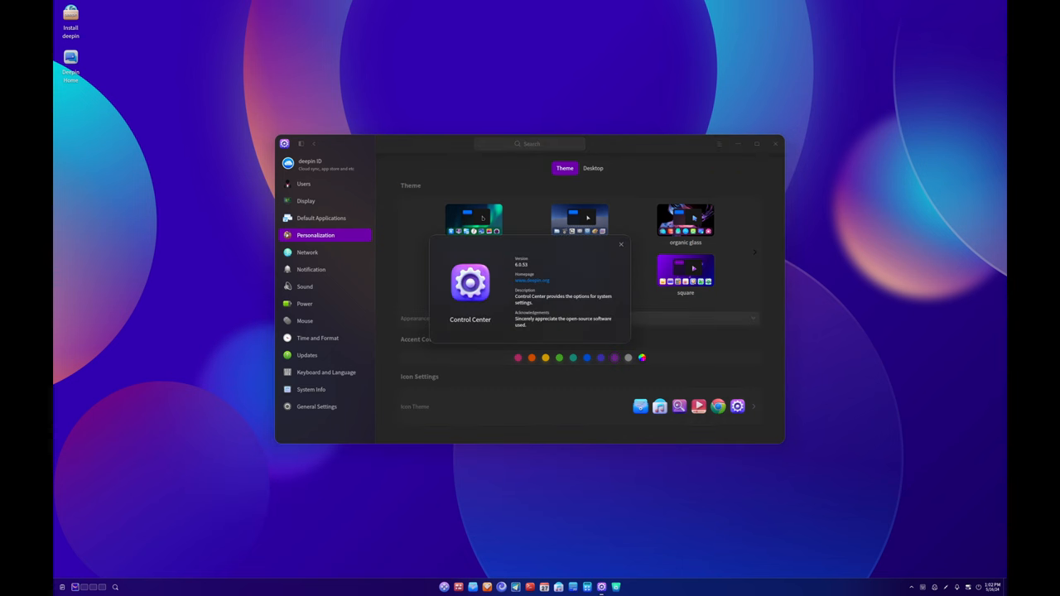
left_click(620, 243)
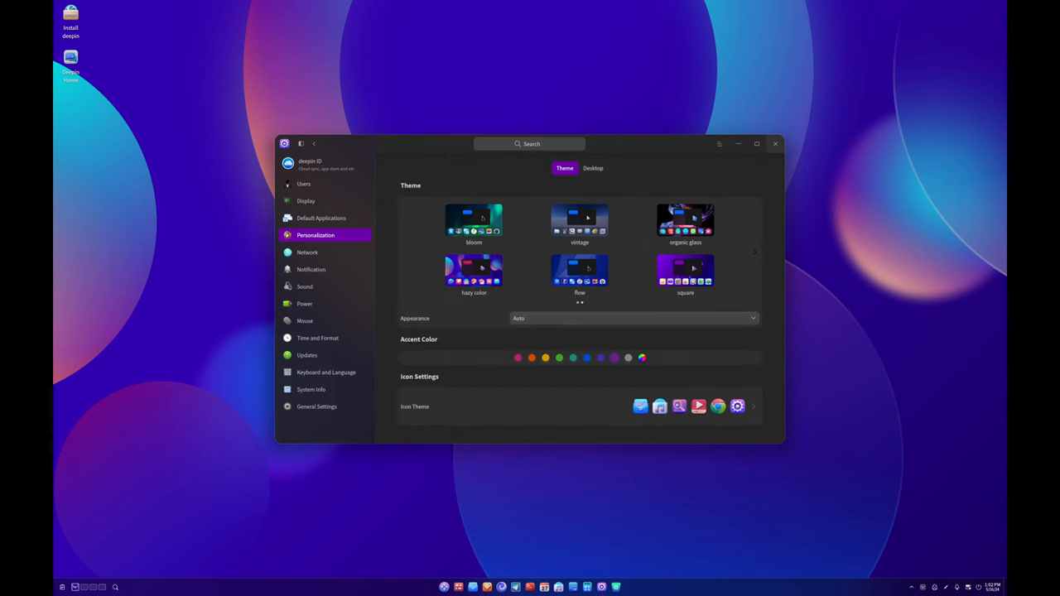
Close Control Center, launch Calendar on the May 2024 month view and check its About details.
left_click(775, 142)
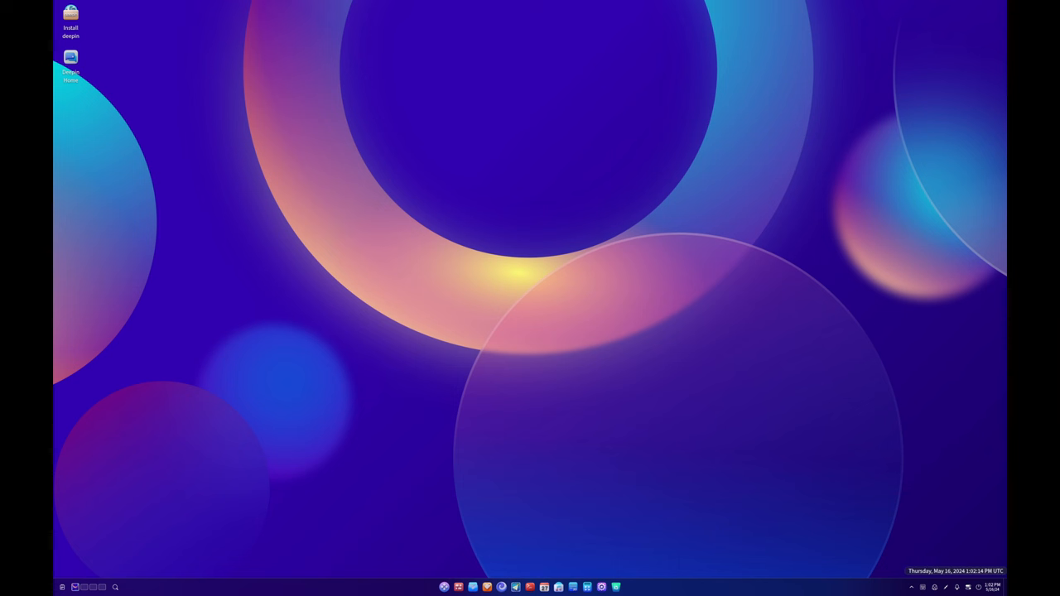
left_click(968, 586)
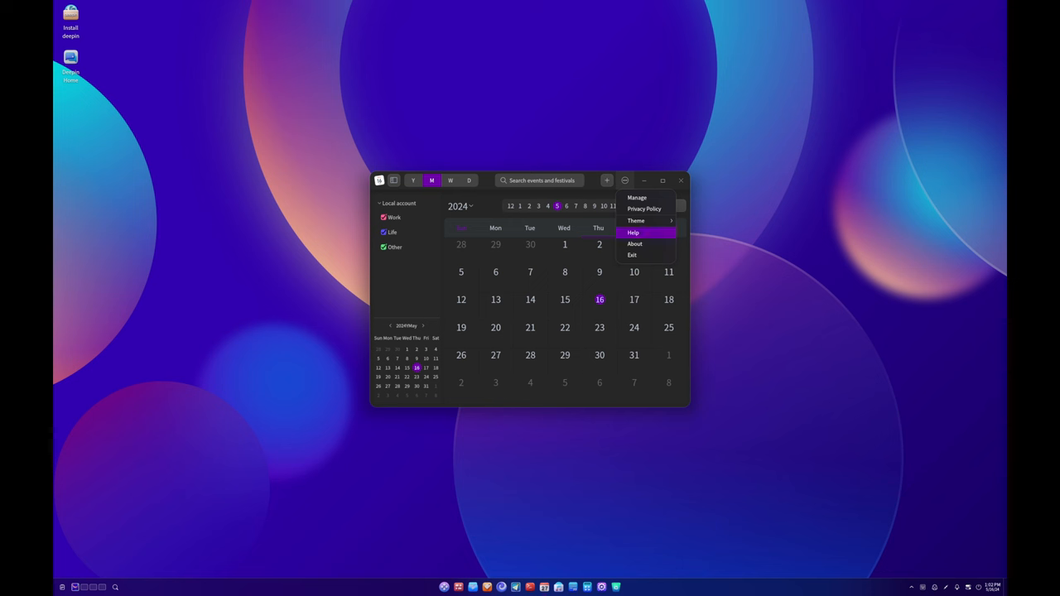
left_click(634, 244)
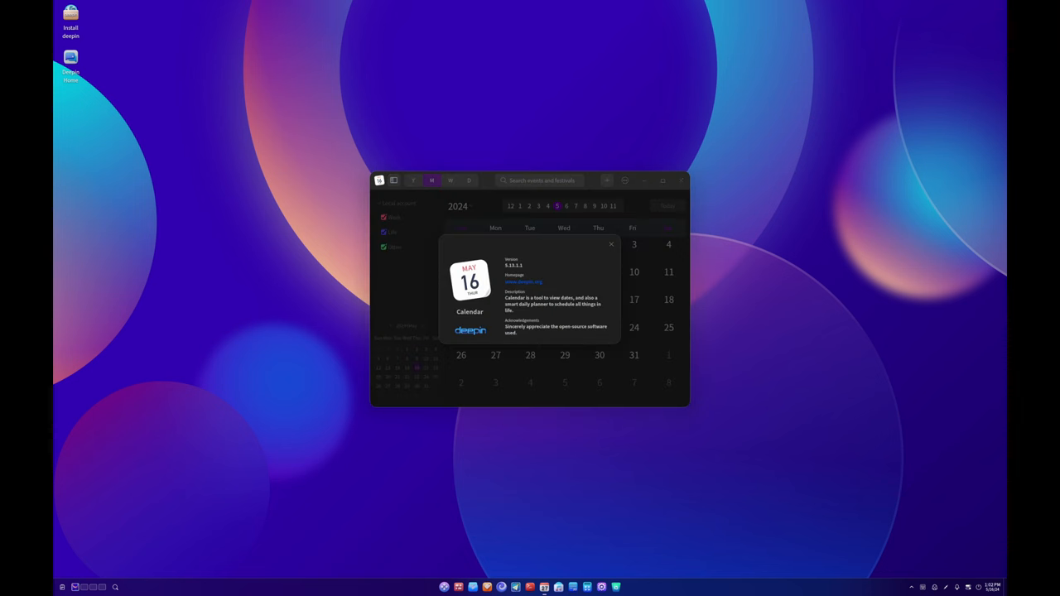
left_click(611, 245)
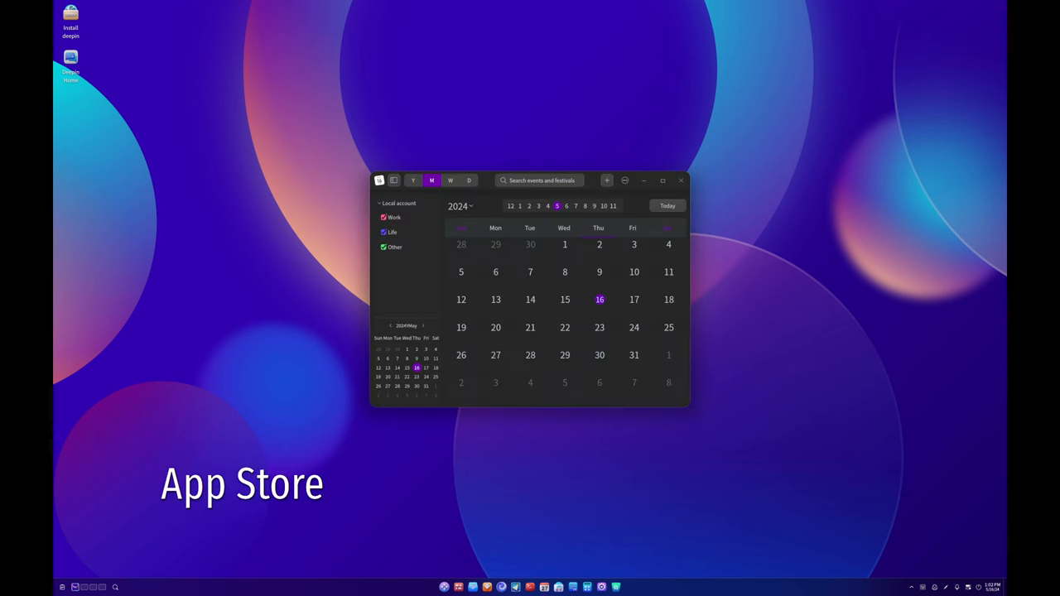
Close Calendar, view and dismiss the App Store's About details, then close the App Store.
left_click(681, 181)
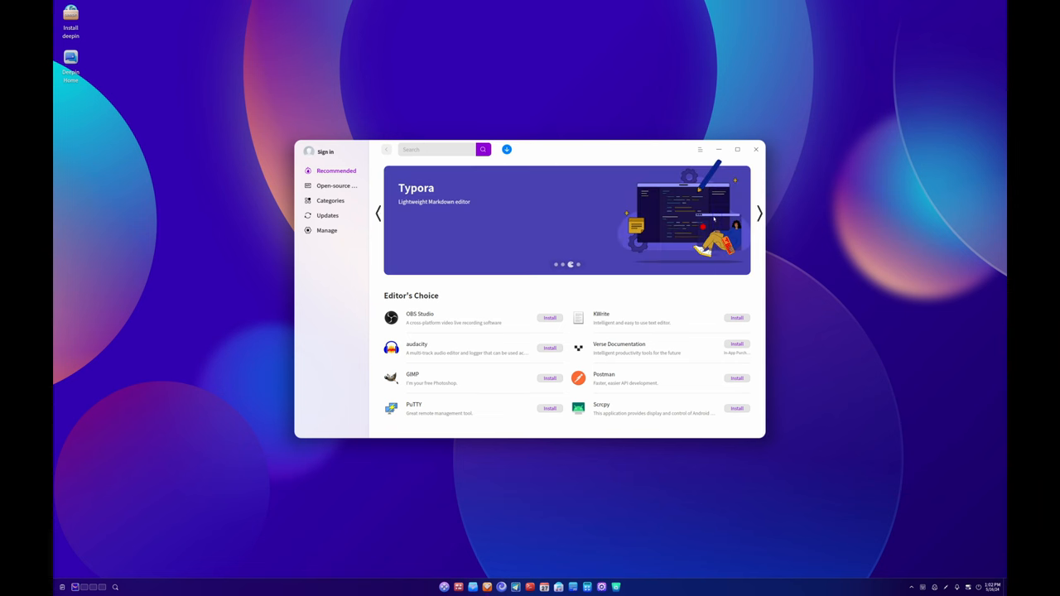
left_click(759, 212)
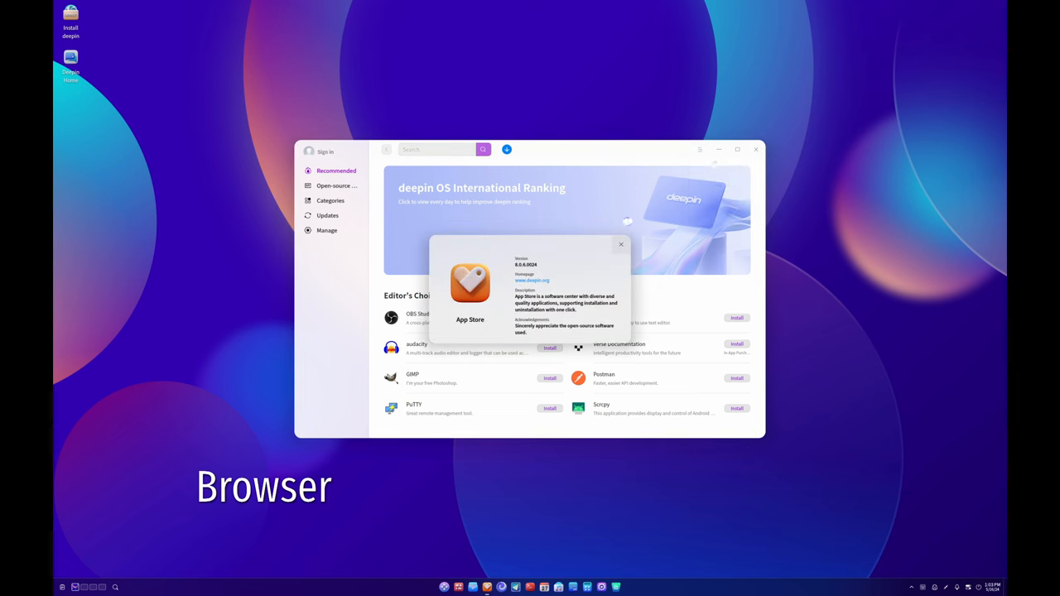
left_click(619, 245)
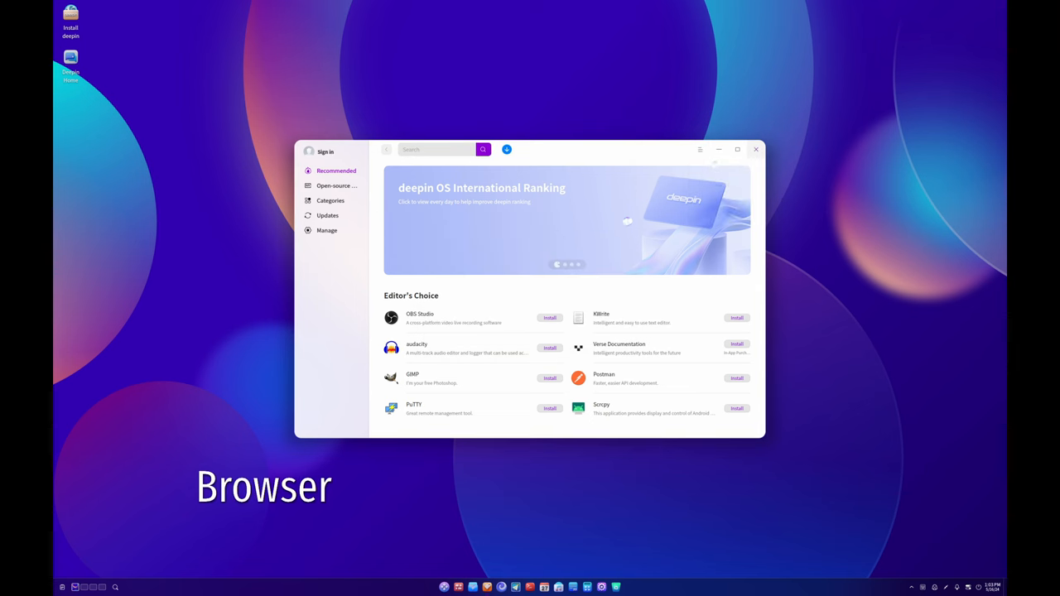
left_click(755, 149)
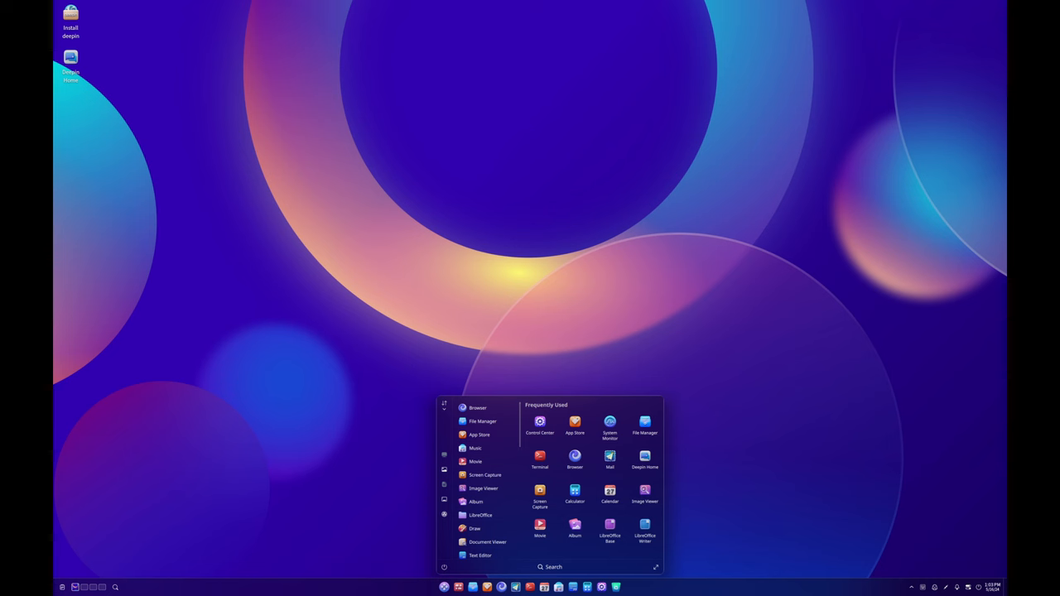
Launch Control Center, visit the Mouse and Display pages, and return to the settings overview.
left_click(540, 424)
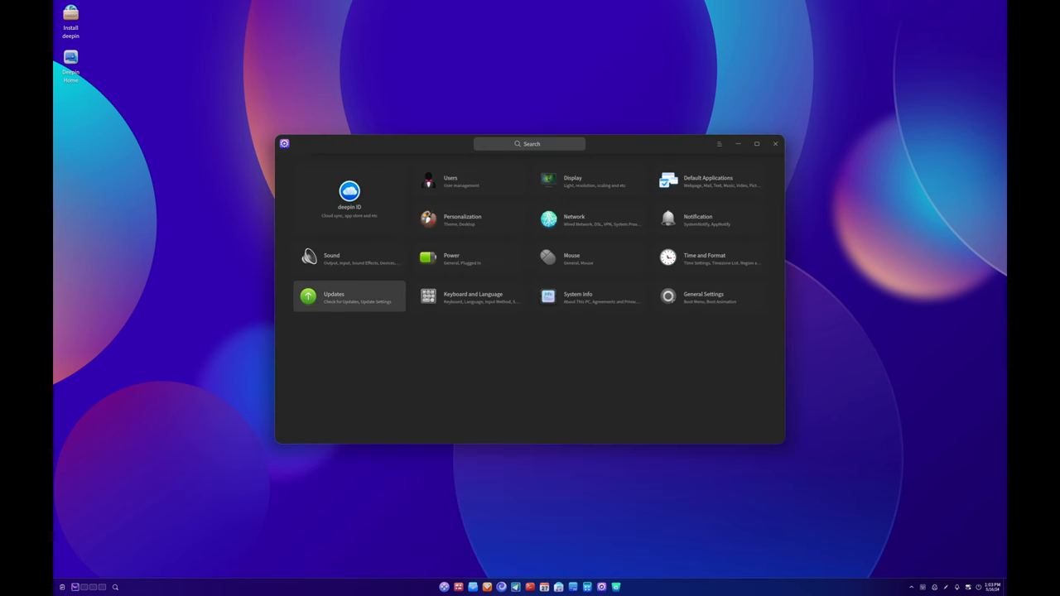
left_click(570, 258)
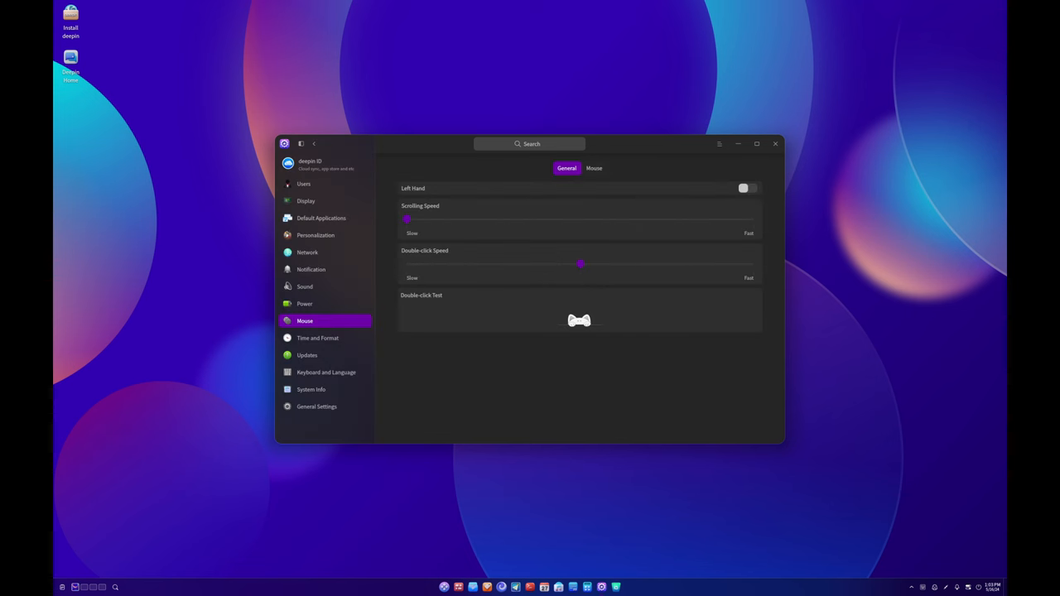
left_click(315, 142)
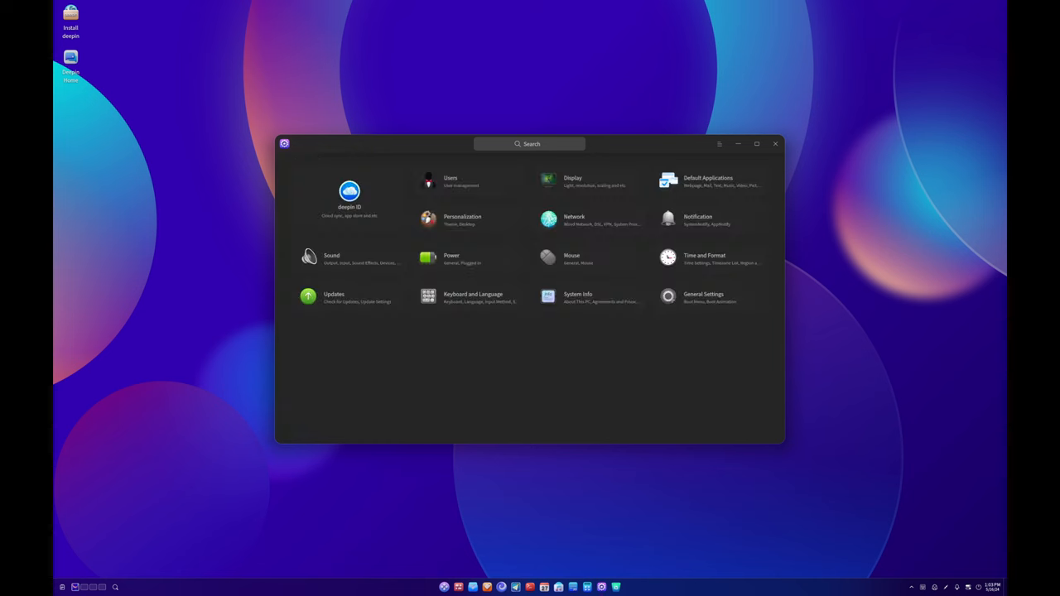
left_click(546, 180)
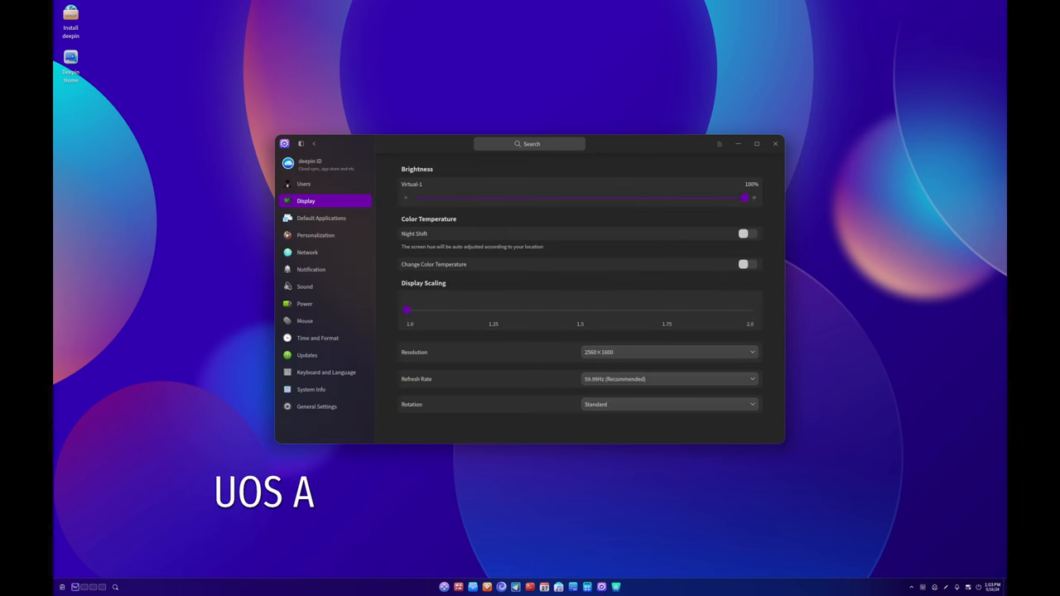
left_click(311, 269)
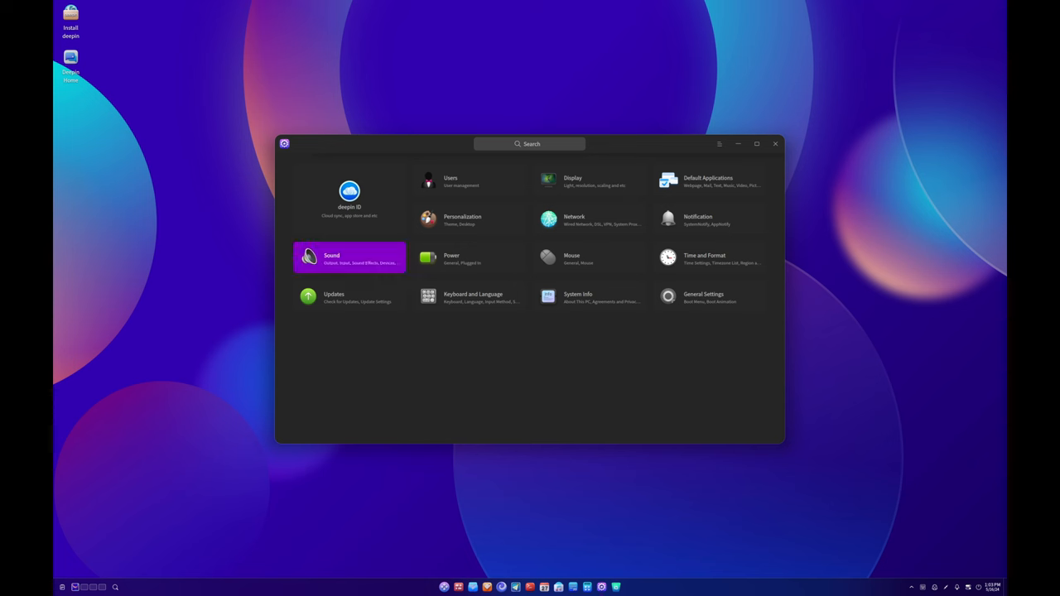
Browse the Sound, Power and Mouse pages, then Time and Format's timezone and region format tabs.
left_click(348, 258)
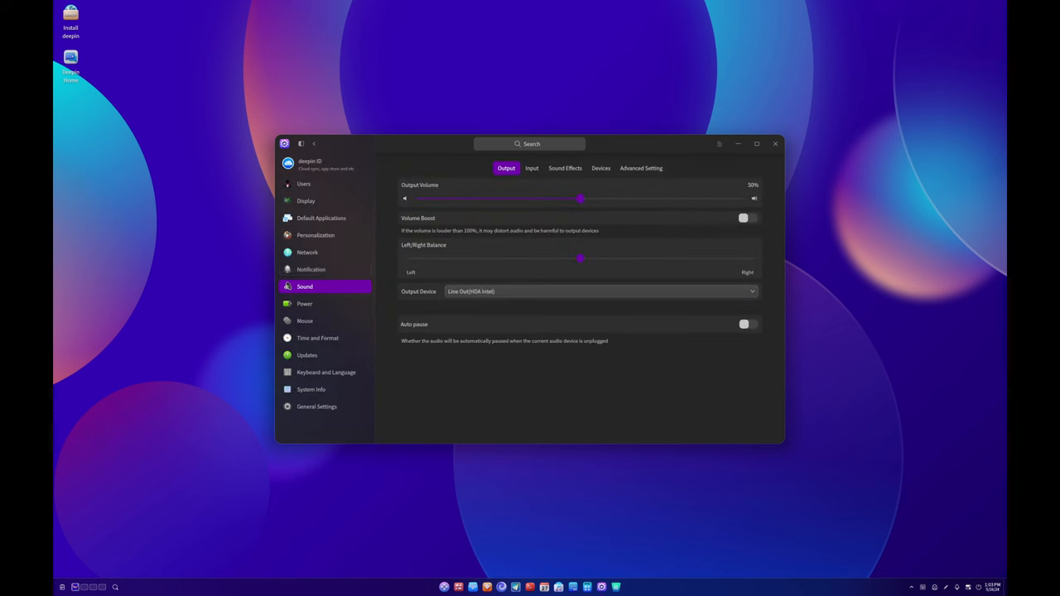
left_click(305, 304)
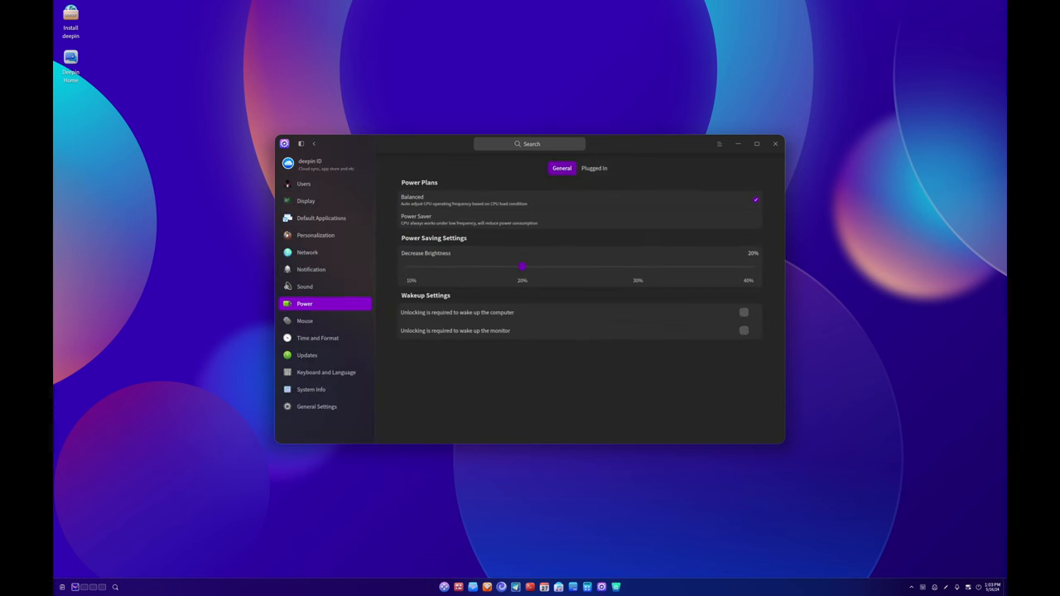
left_click(304, 321)
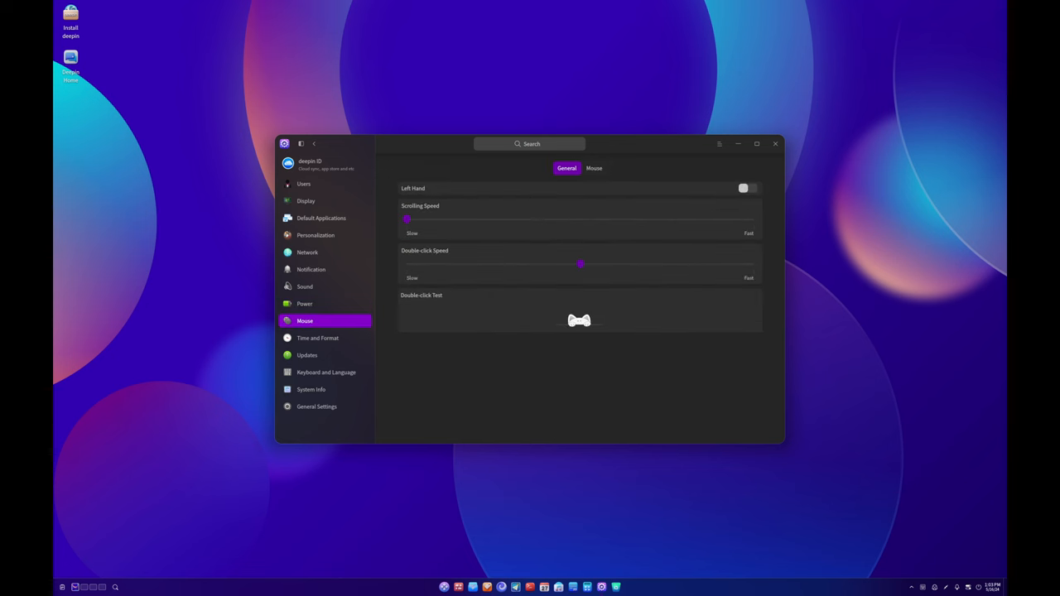
left_click(318, 338)
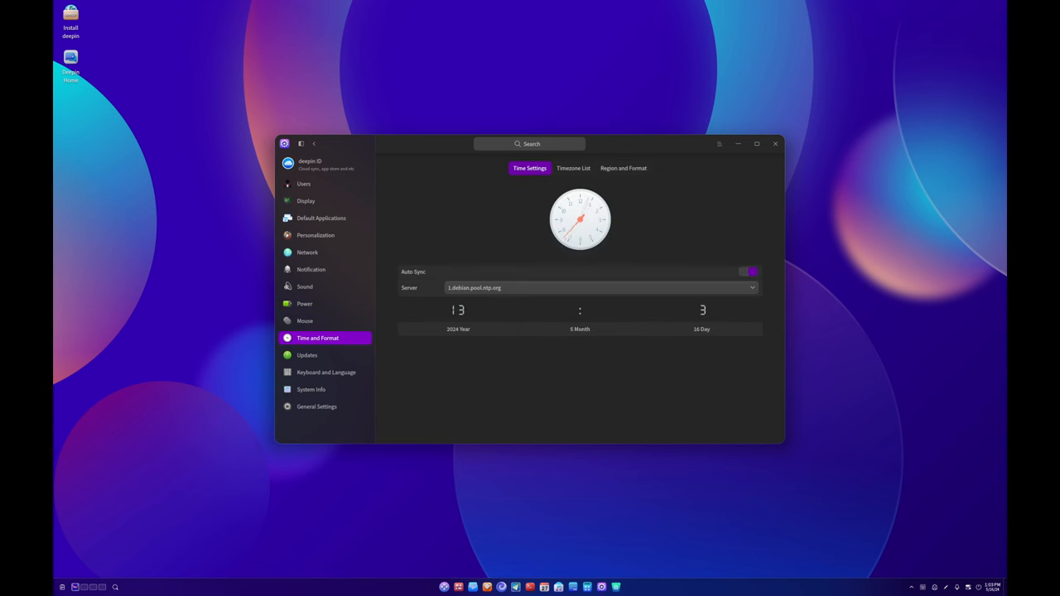
left_click(573, 169)
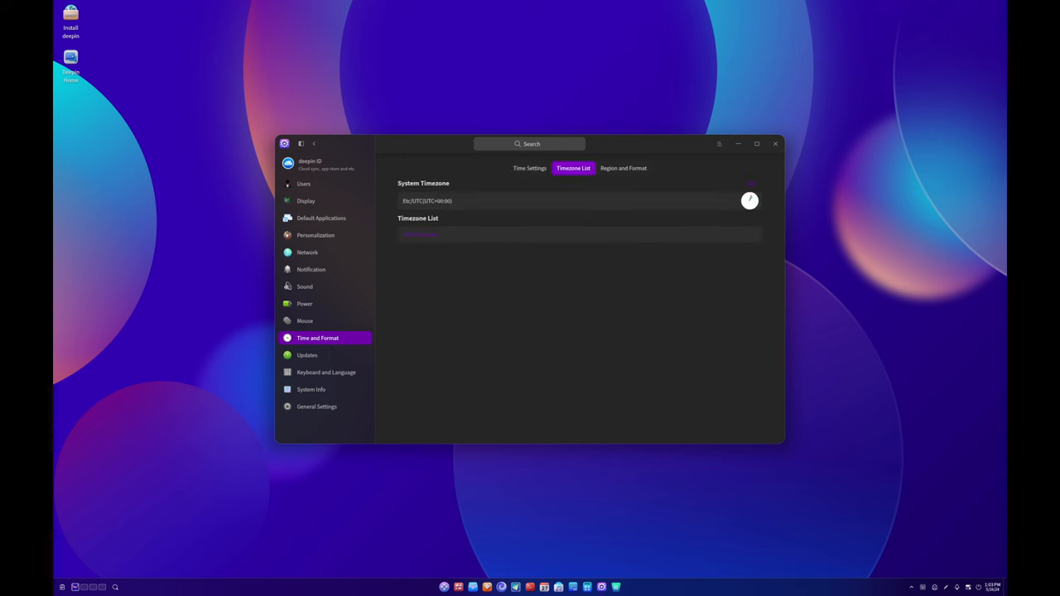
left_click(623, 169)
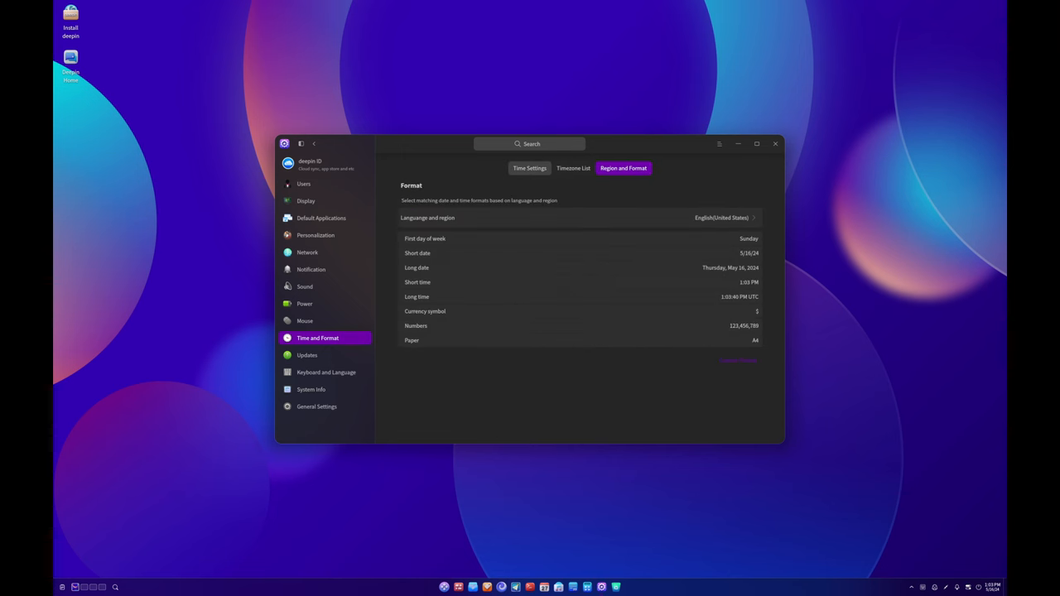
Browse Updates, Keyboard, and General Settings' Boot Menu and Boot Animation tabs, then close Control Center.
left_click(308, 355)
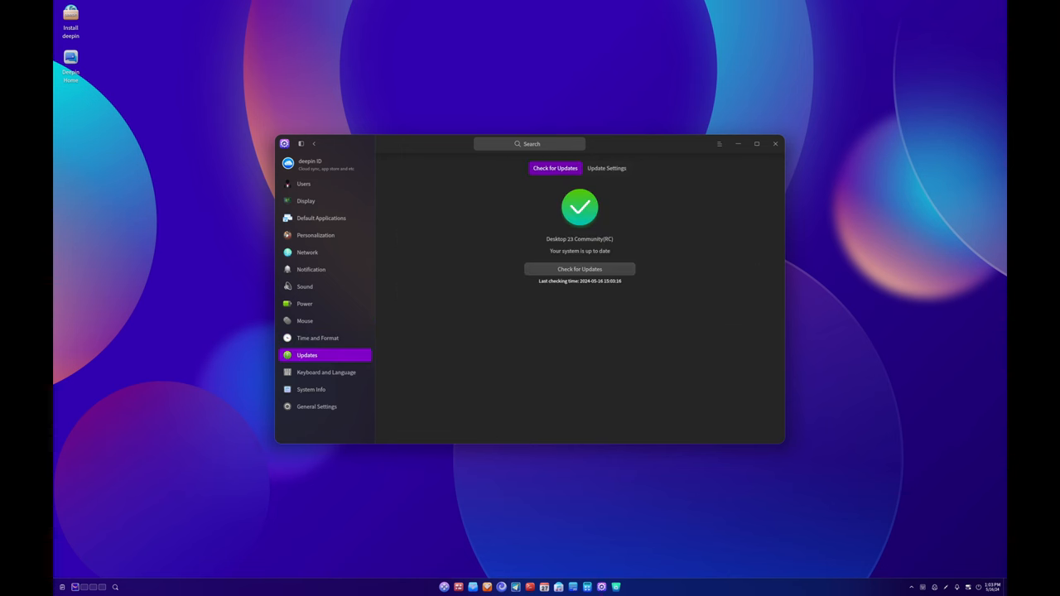
left_click(324, 371)
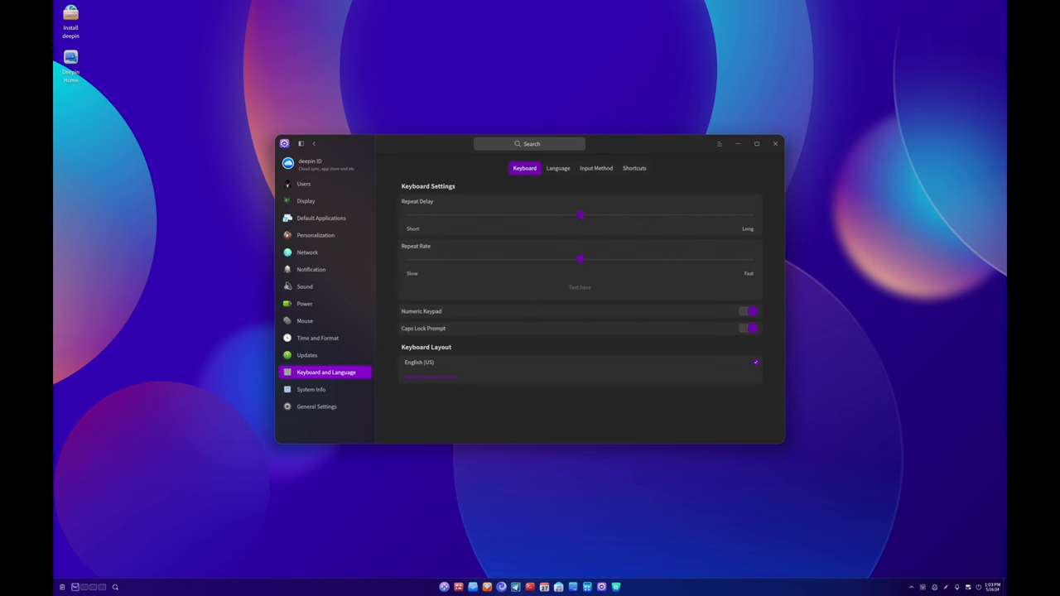
left_click(316, 405)
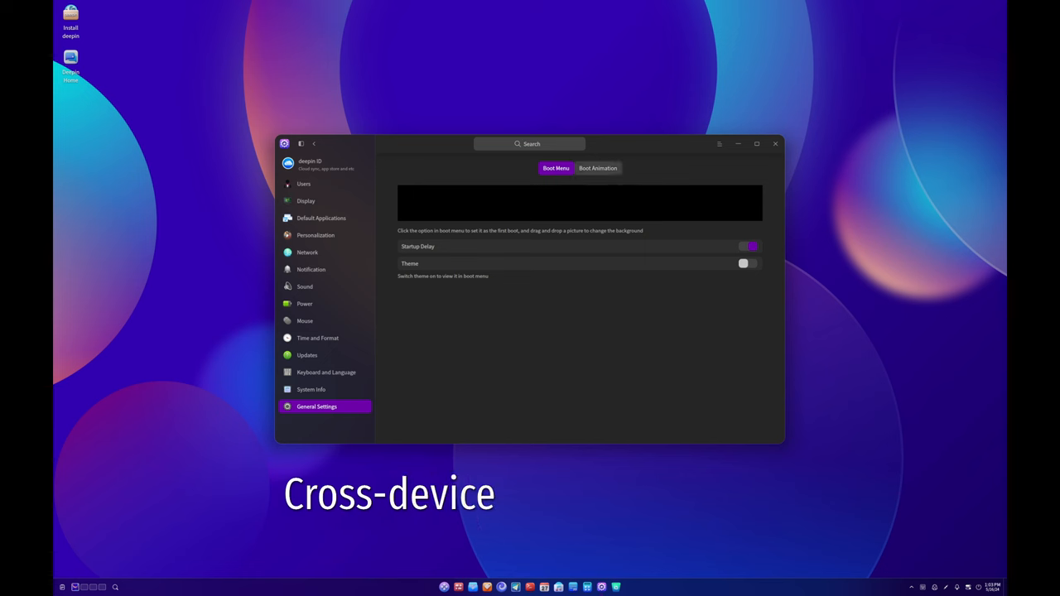
left_click(596, 168)
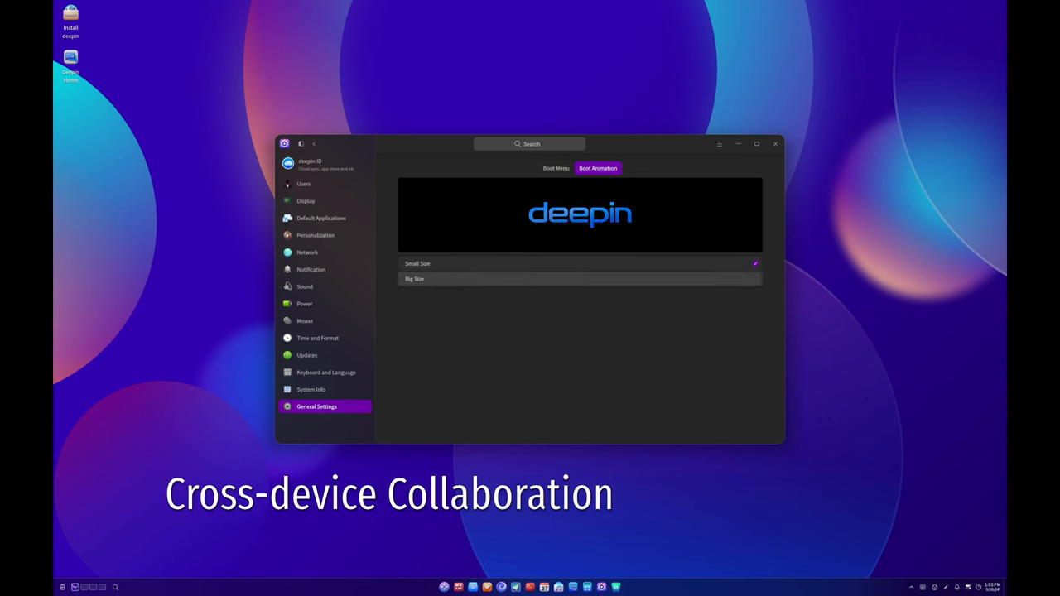
left_click(557, 169)
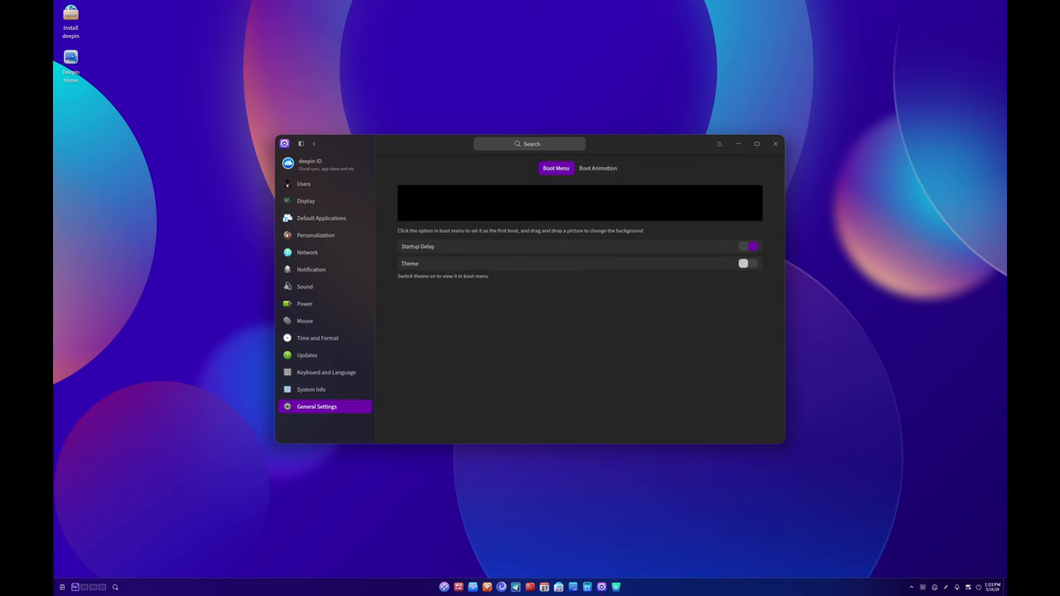
left_click(775, 143)
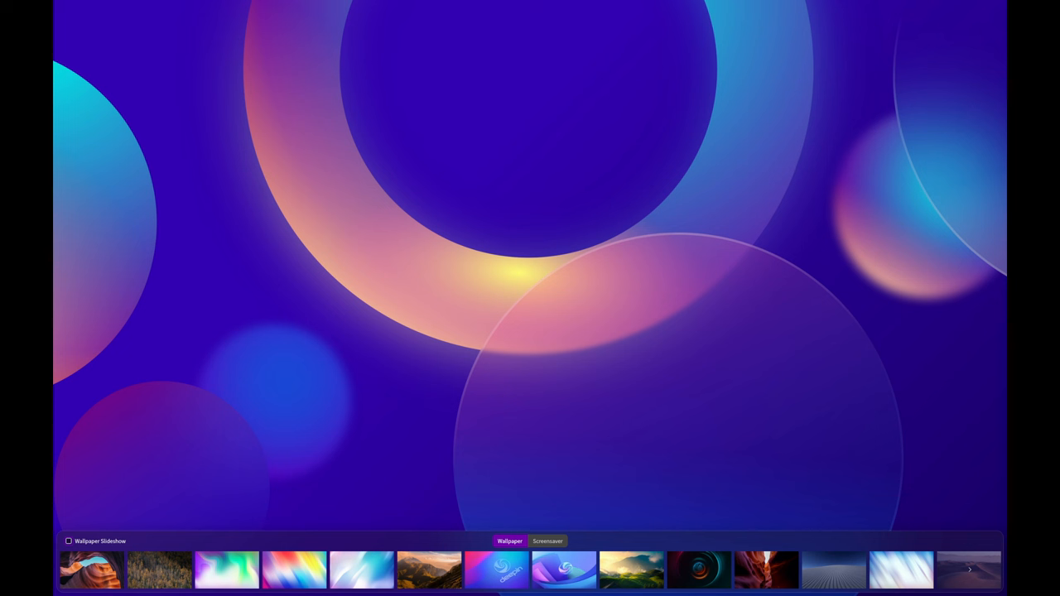
mouse_move(547, 540)
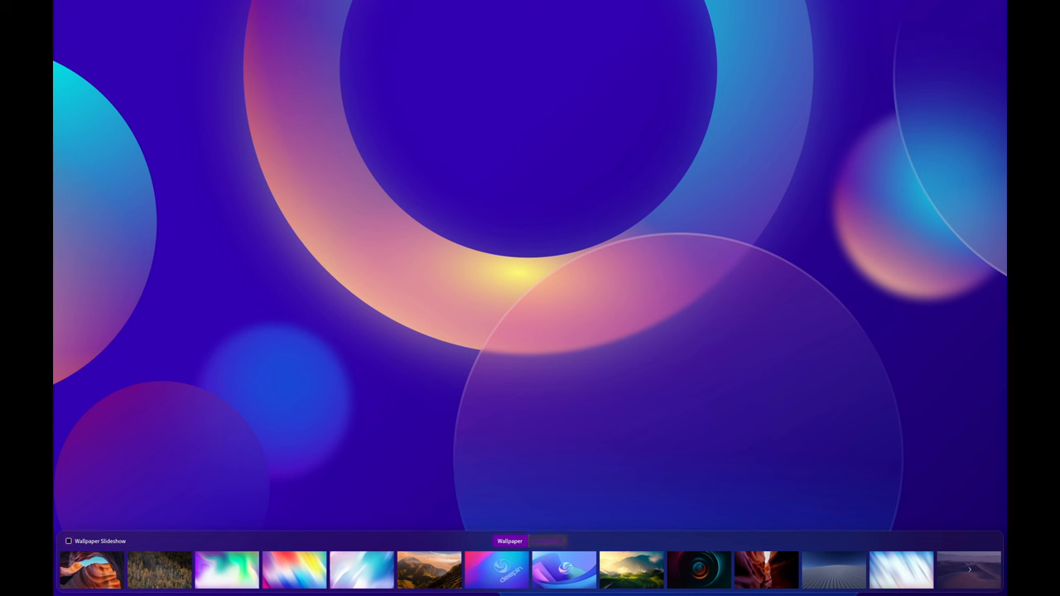
Preview a couple of screensavers in the Screensaver tab, then return to the Wallpaper tab.
left_click(547, 540)
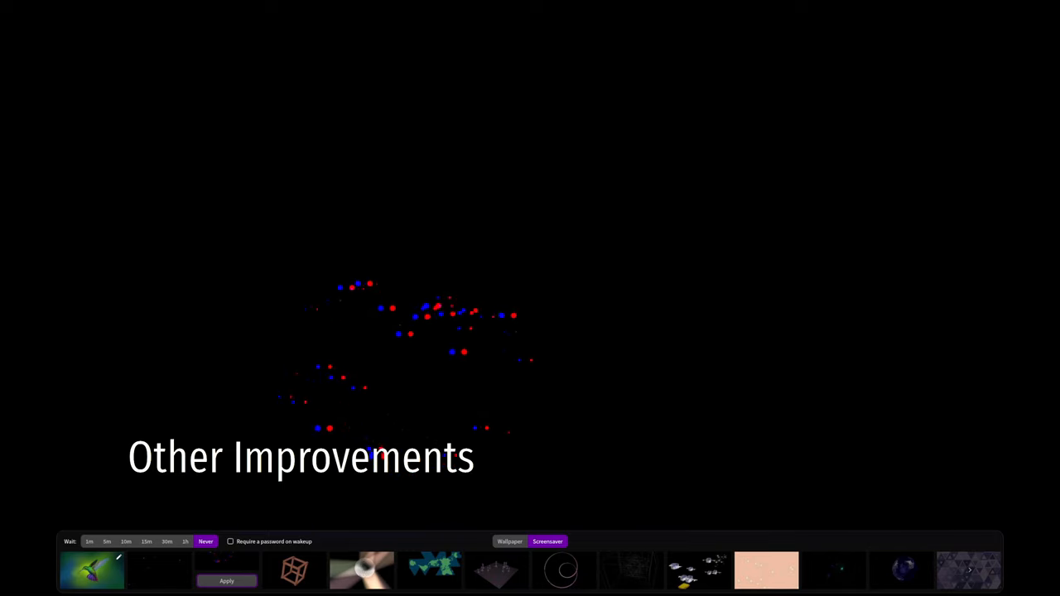
left_click(295, 570)
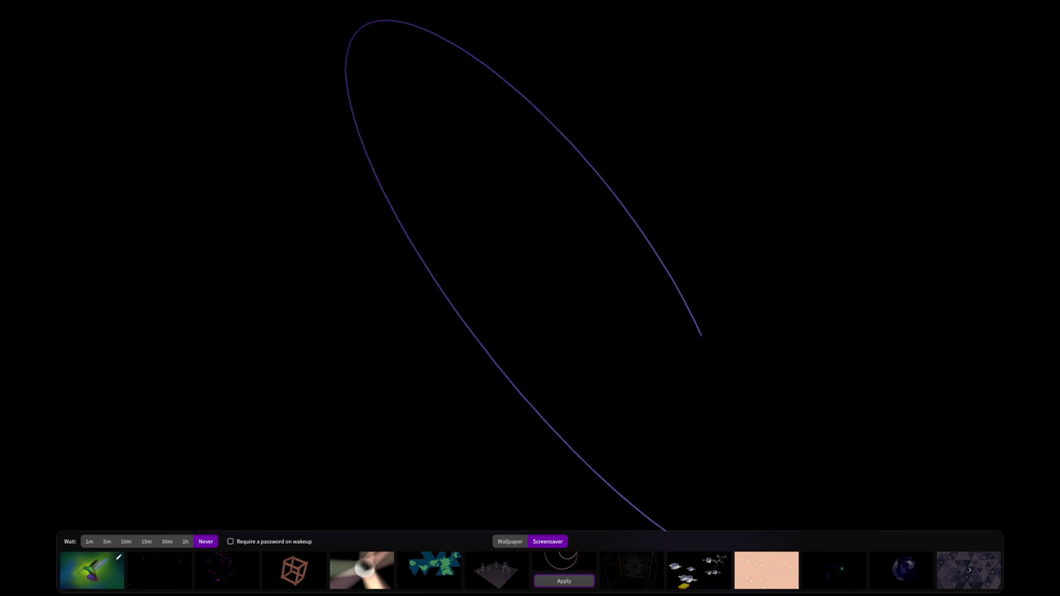
left_click(510, 540)
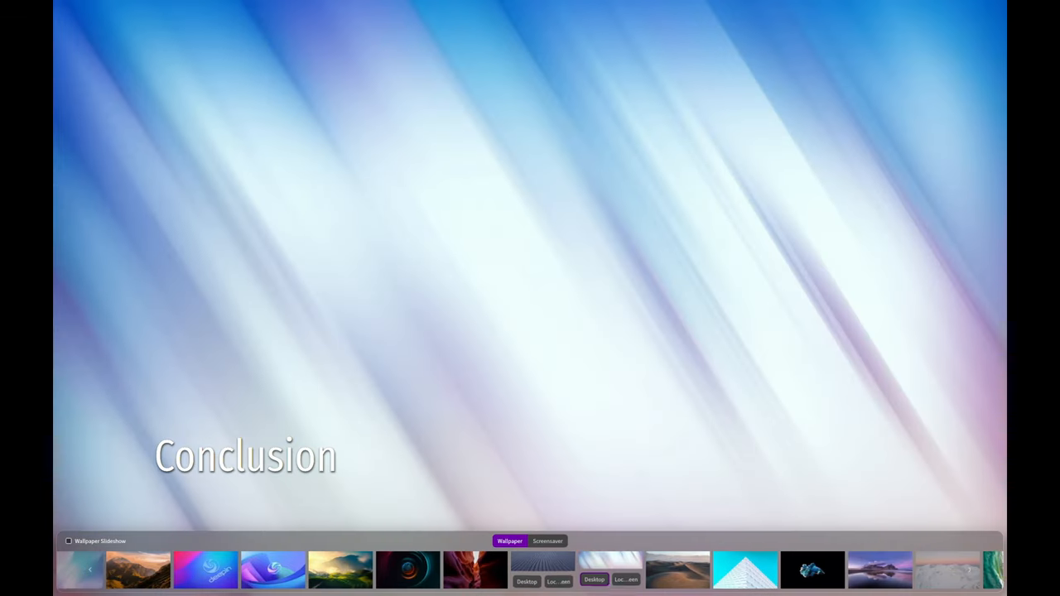
Preview the blue betta fish wallpaper, then dismiss the picker keeping the glowing circles wallpaper.
left_click(678, 569)
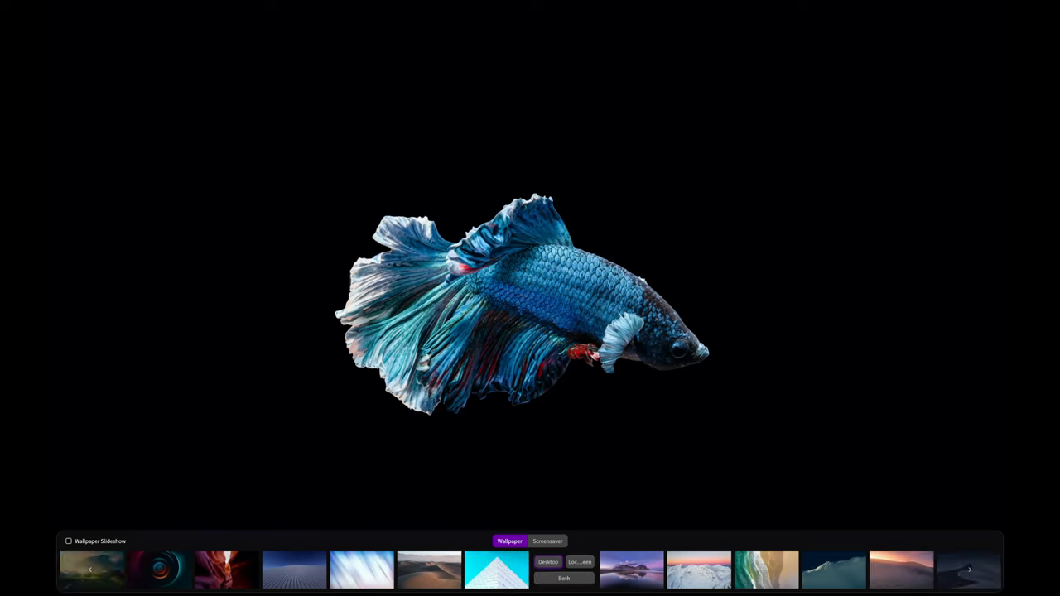
left_click(631, 570)
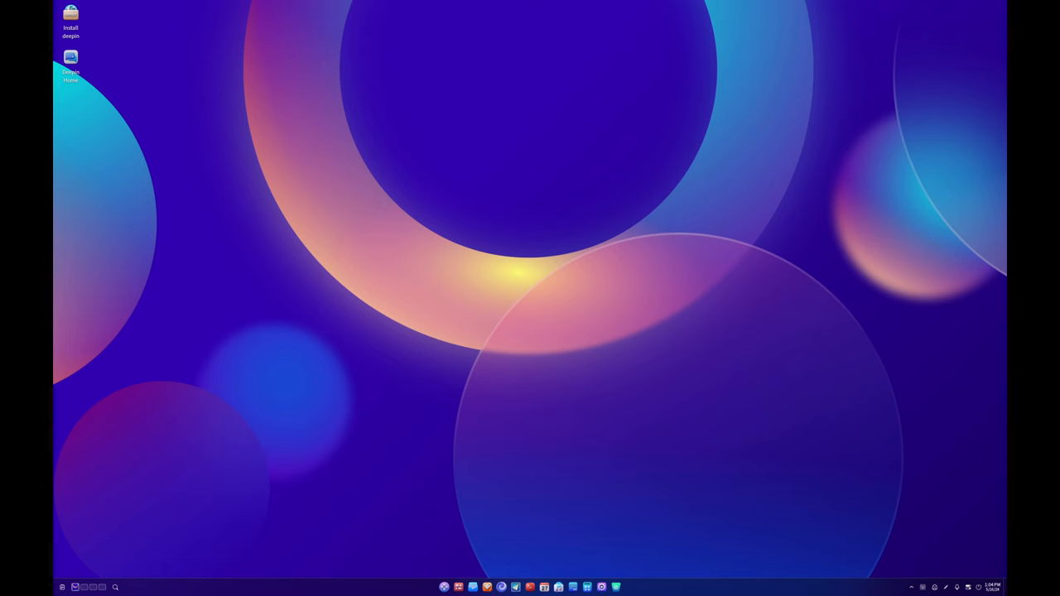
mouse_move(530, 586)
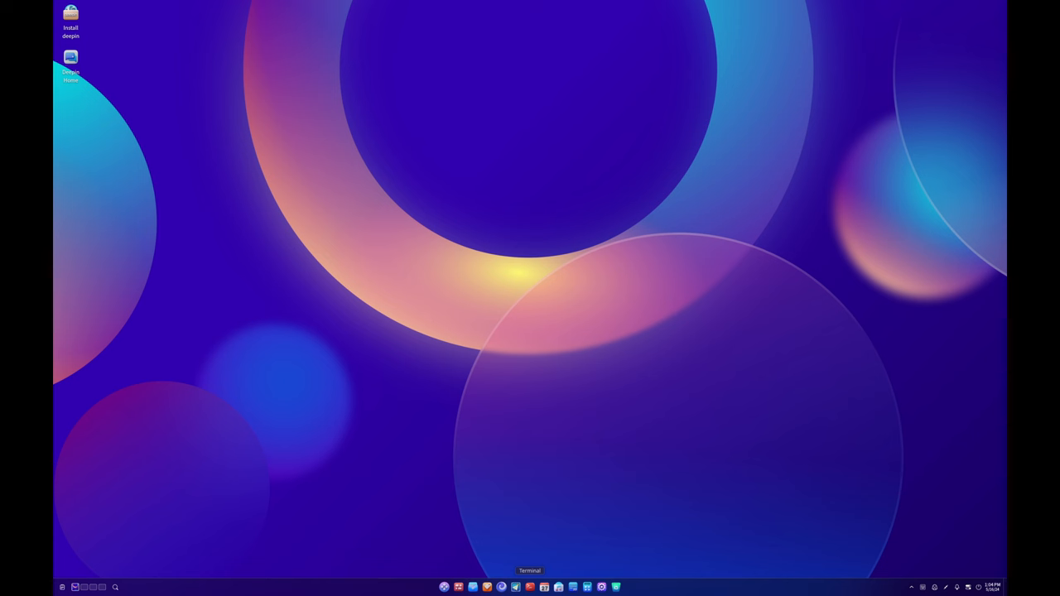
left_click(600, 586)
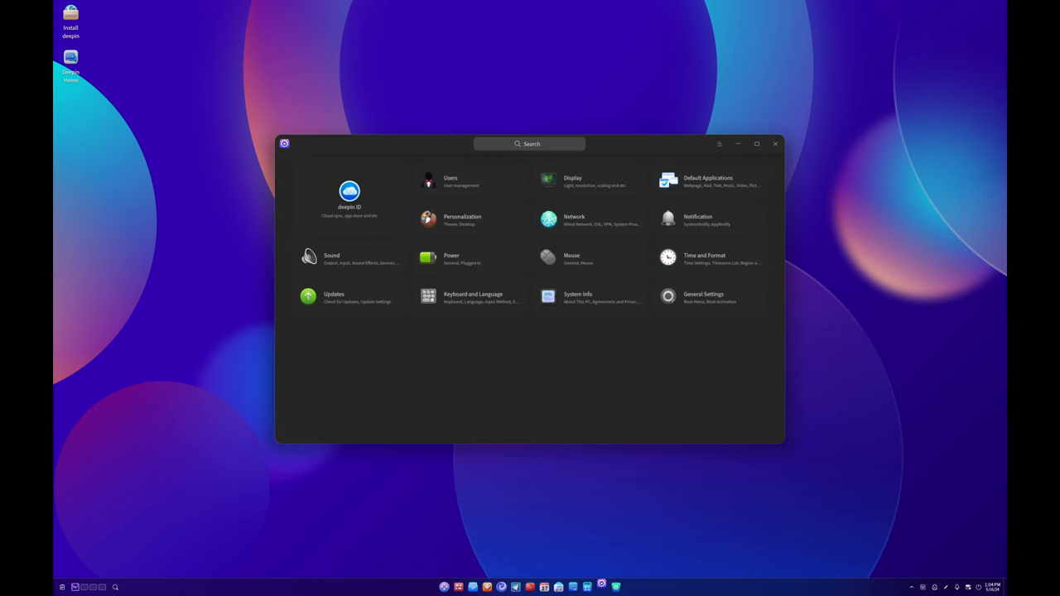
left_click(334, 298)
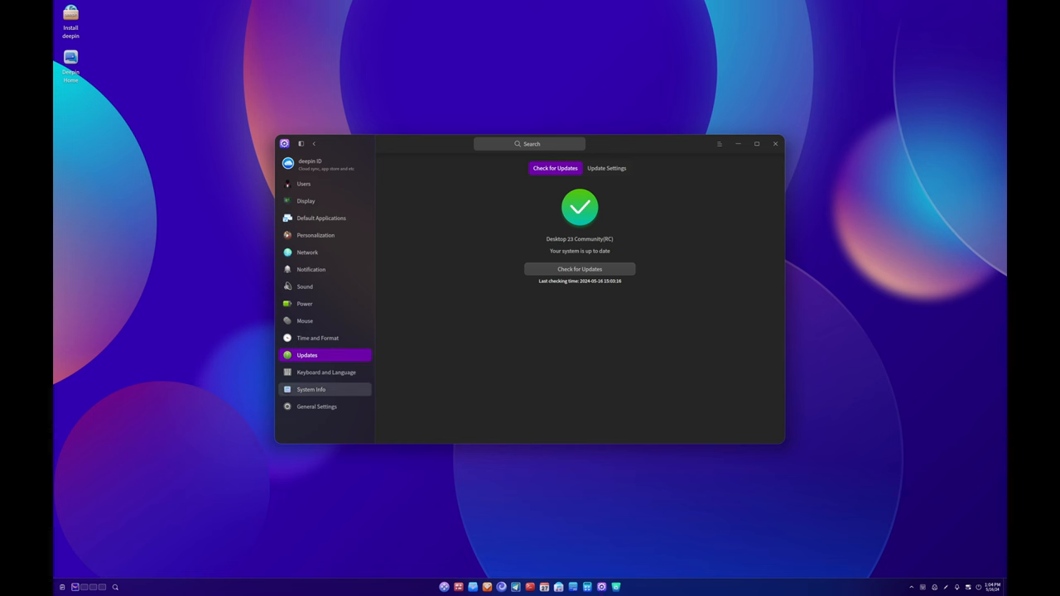
left_click(315, 142)
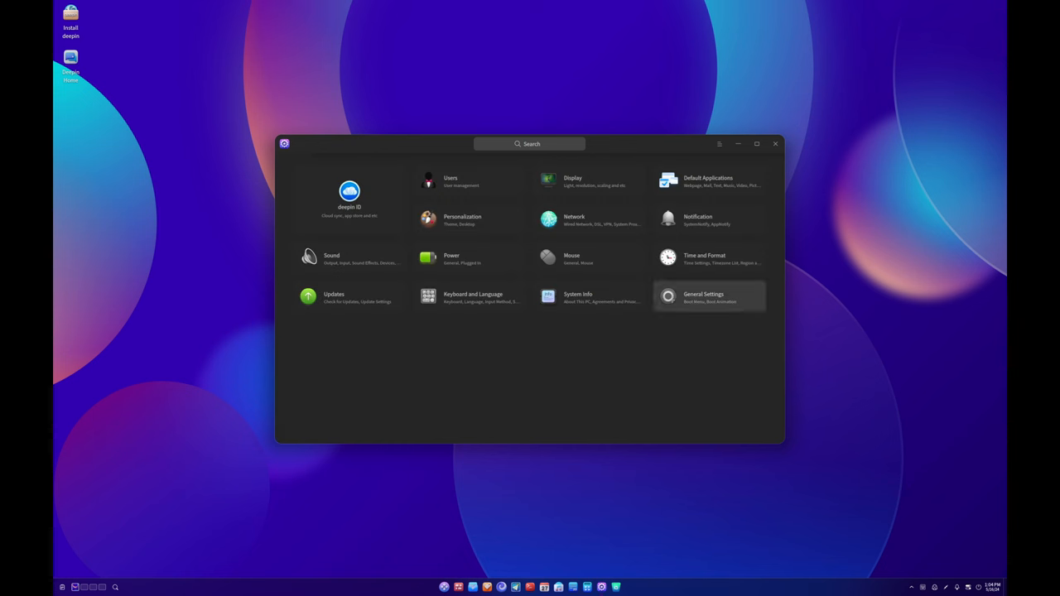
left_click(702, 296)
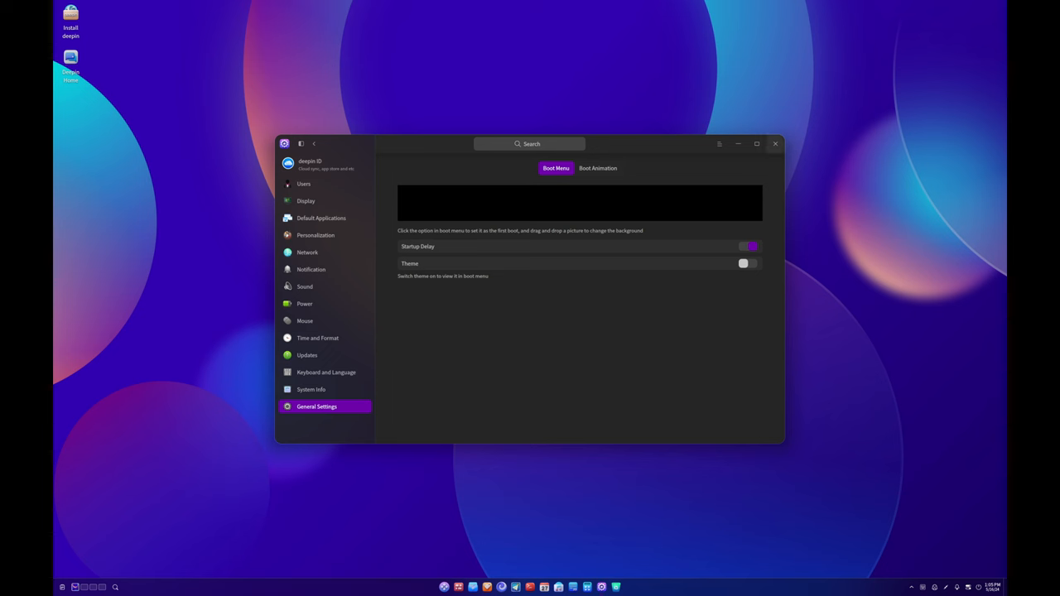
left_click(775, 142)
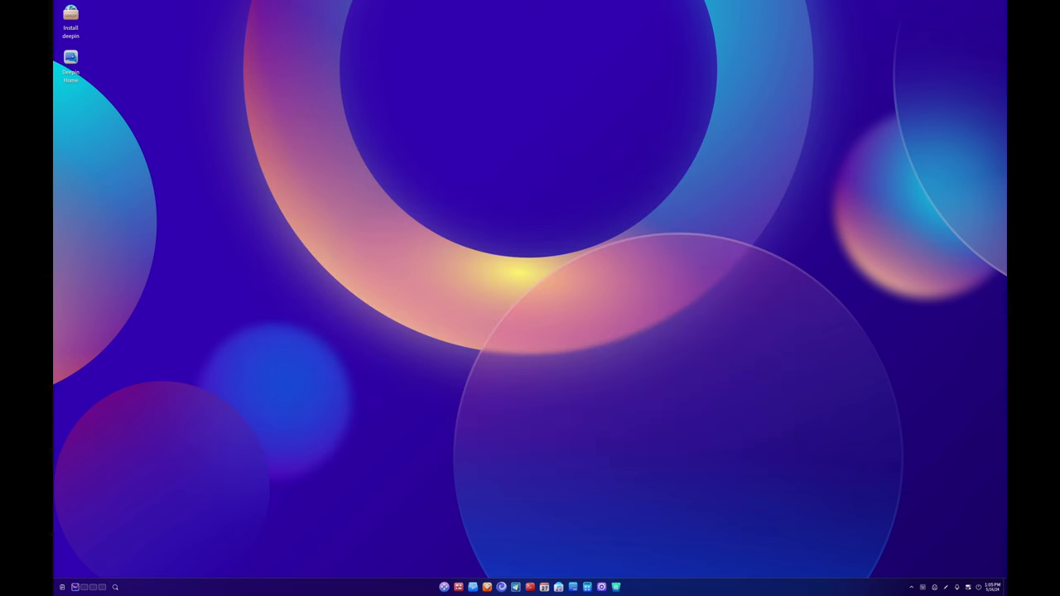